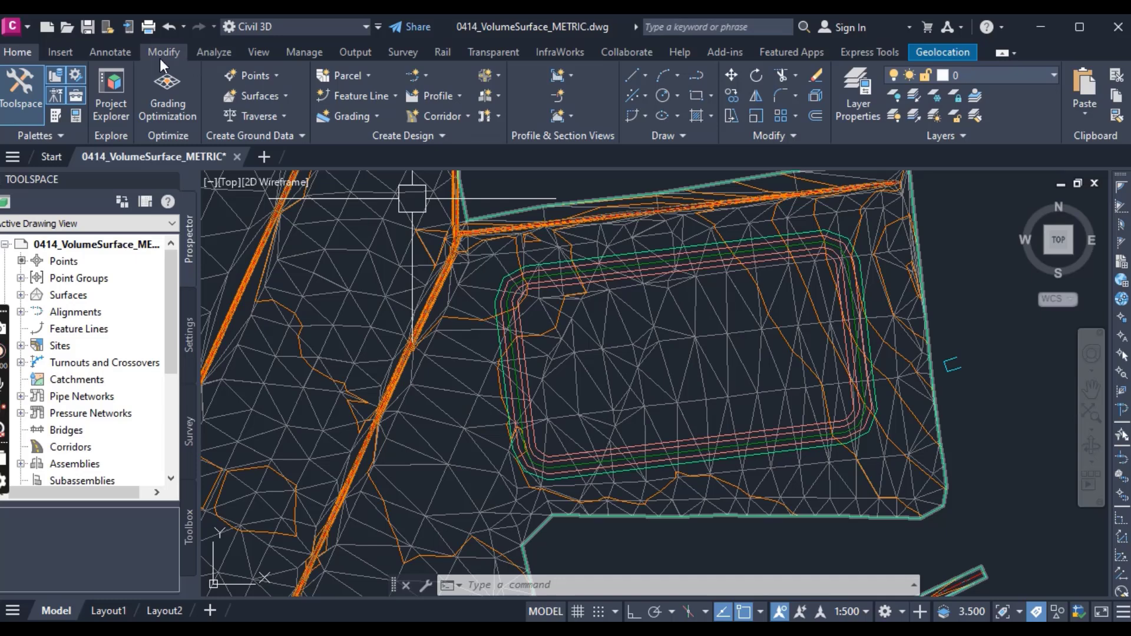
# Step: Bring up the Analyze ribbon to reach the Volumes Dashboard
pyautogui.click(213, 52)
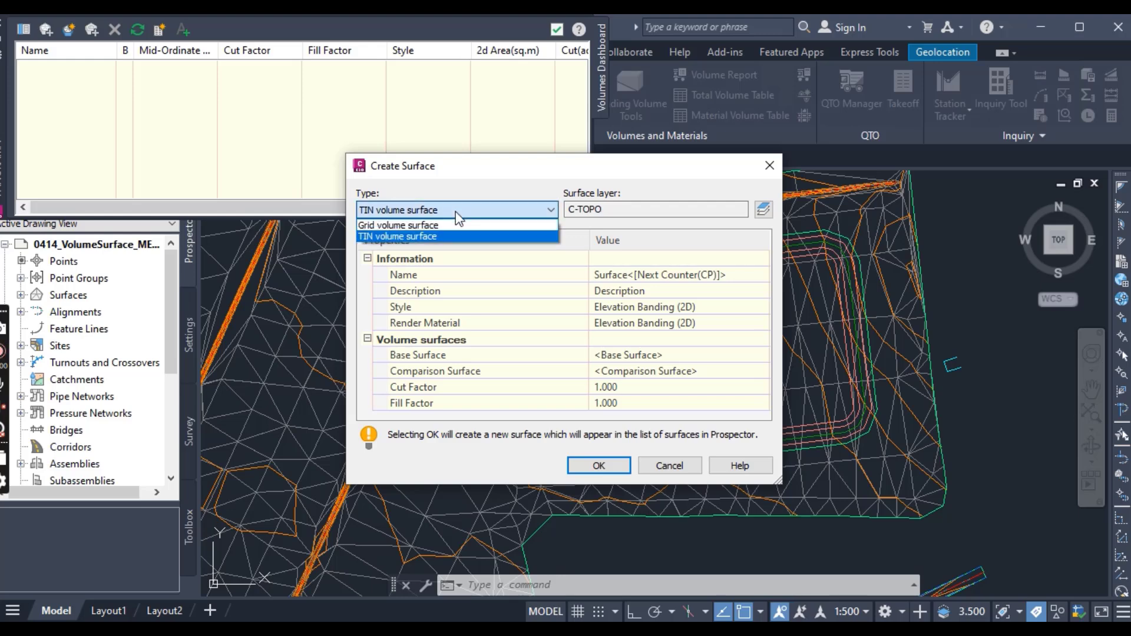
# Step: Choose TIN volume surface and name it 'pond volume'
pyautogui.click(397, 236)
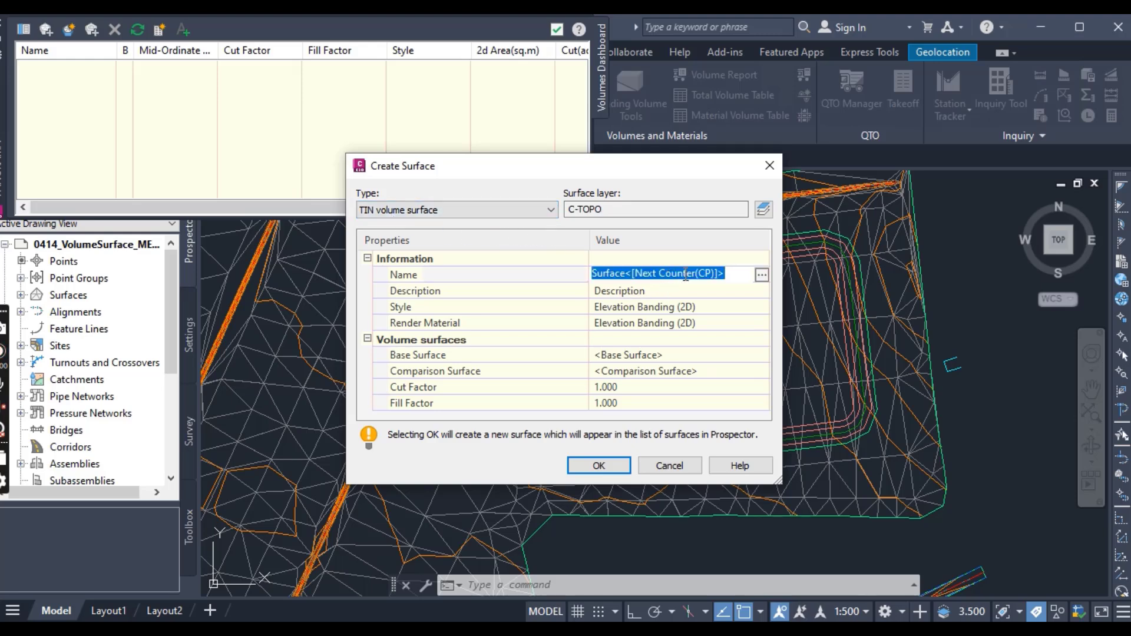
pyautogui.write('pond vo')
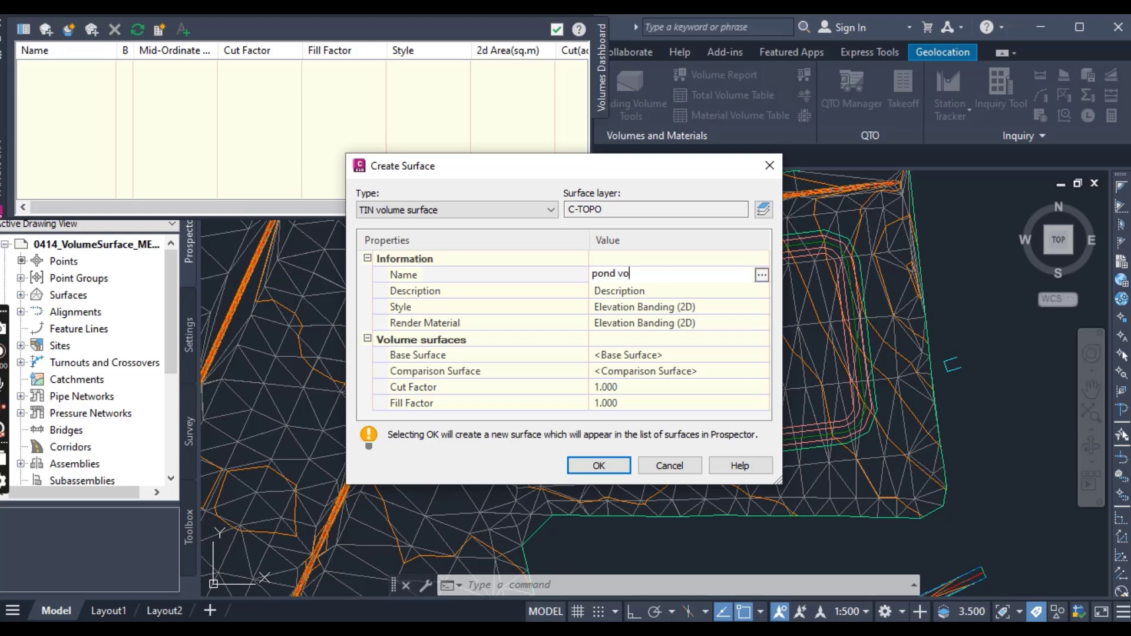
pyautogui.write('lume')
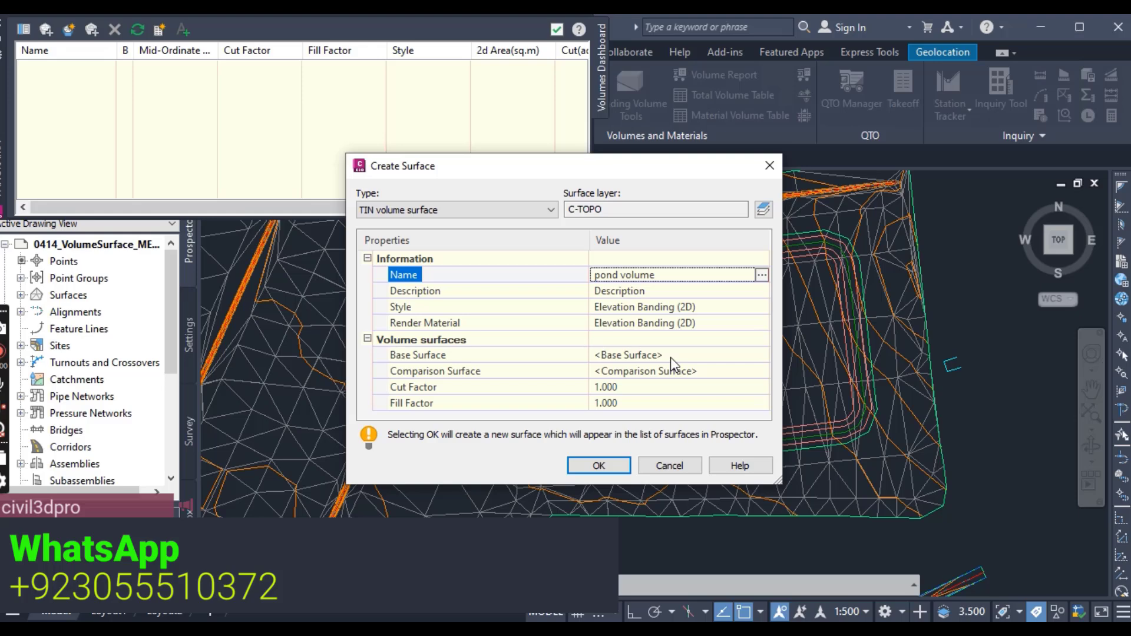
# Step: Set base surface Existing Surface and comparison surface Pond, then create the volume surface
pyautogui.click(762, 355)
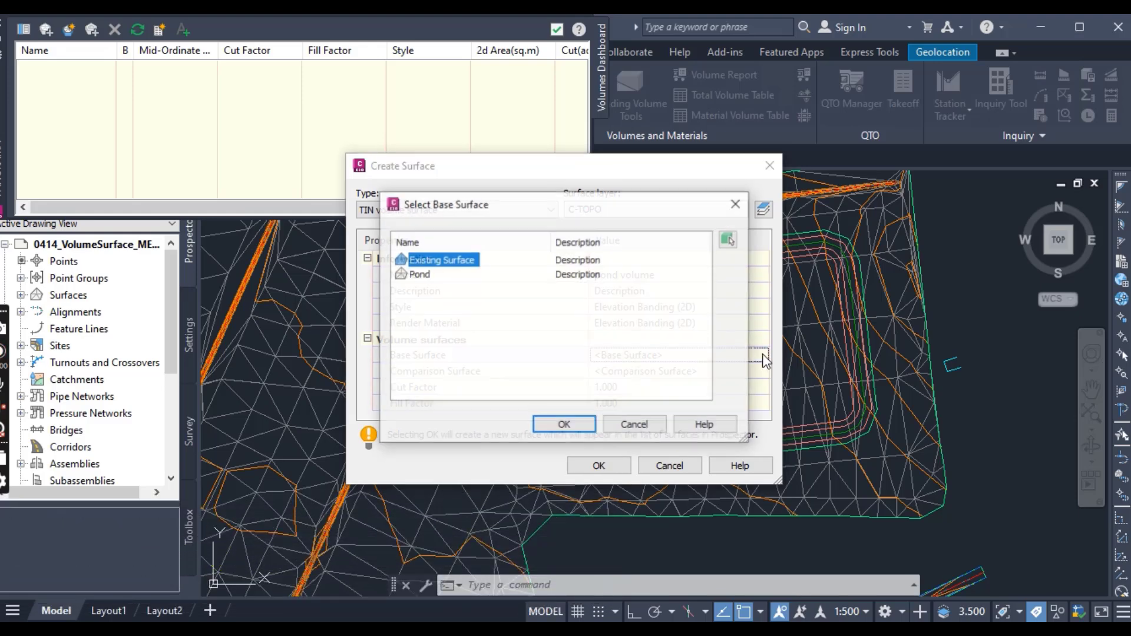
pyautogui.click(564, 424)
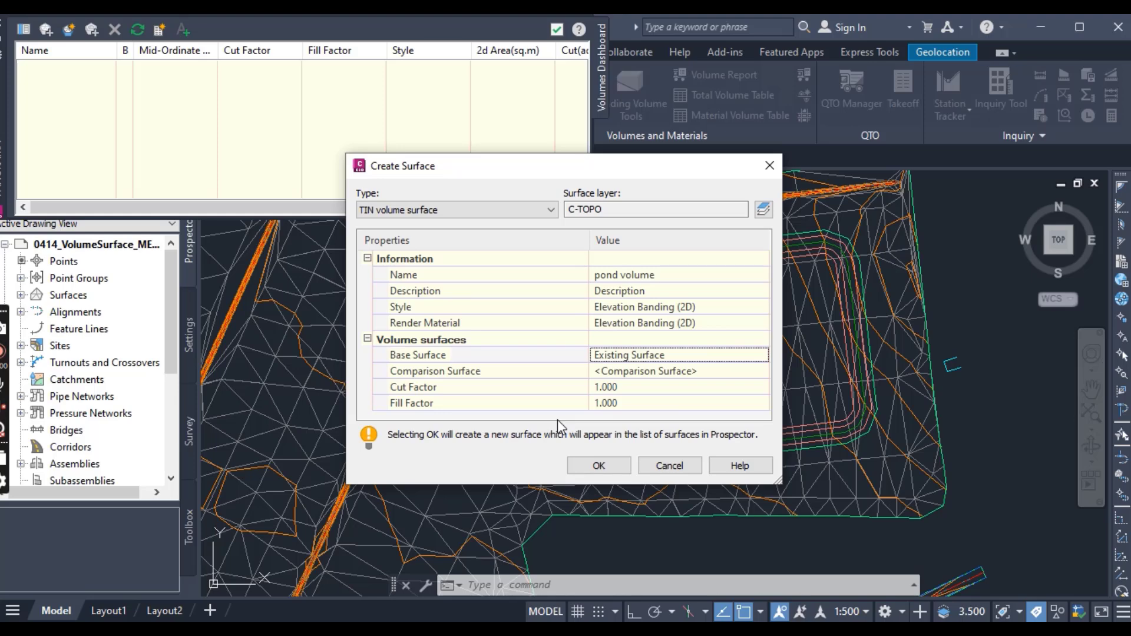
pyautogui.moveTo(613, 449)
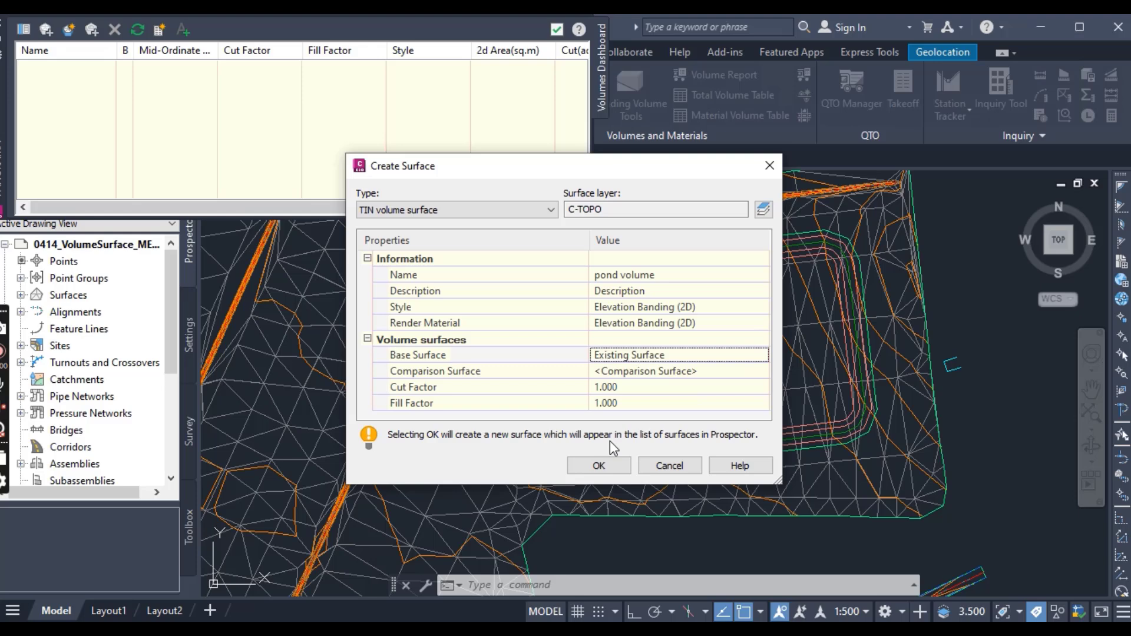
pyautogui.click(417, 354)
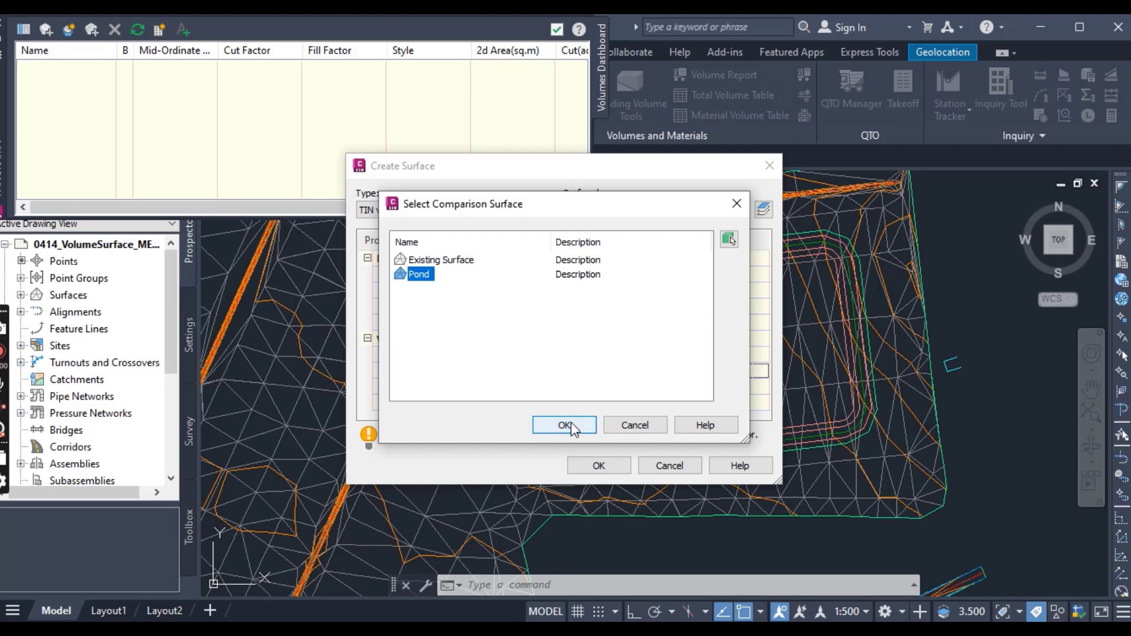
pyautogui.click(564, 425)
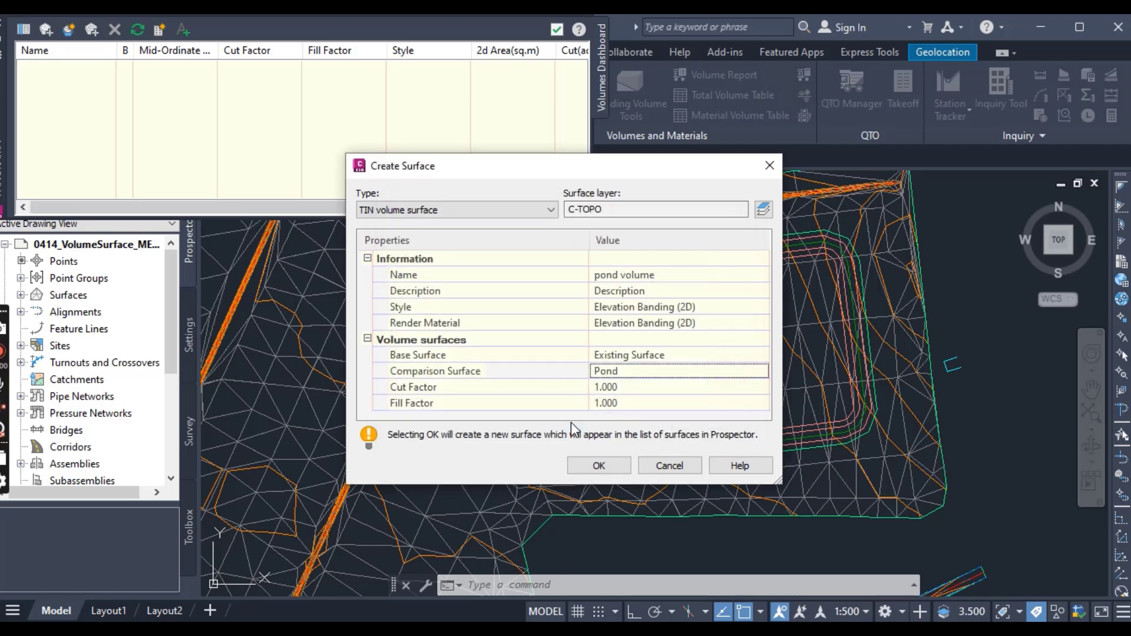
pyautogui.click(598, 466)
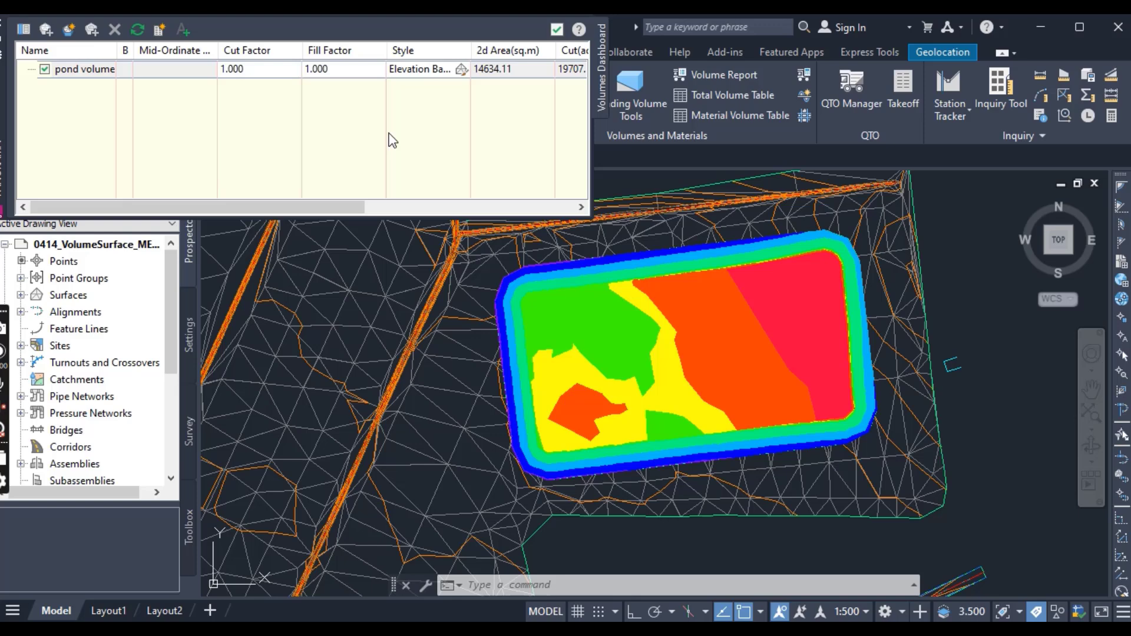
pyautogui.moveTo(410, 151)
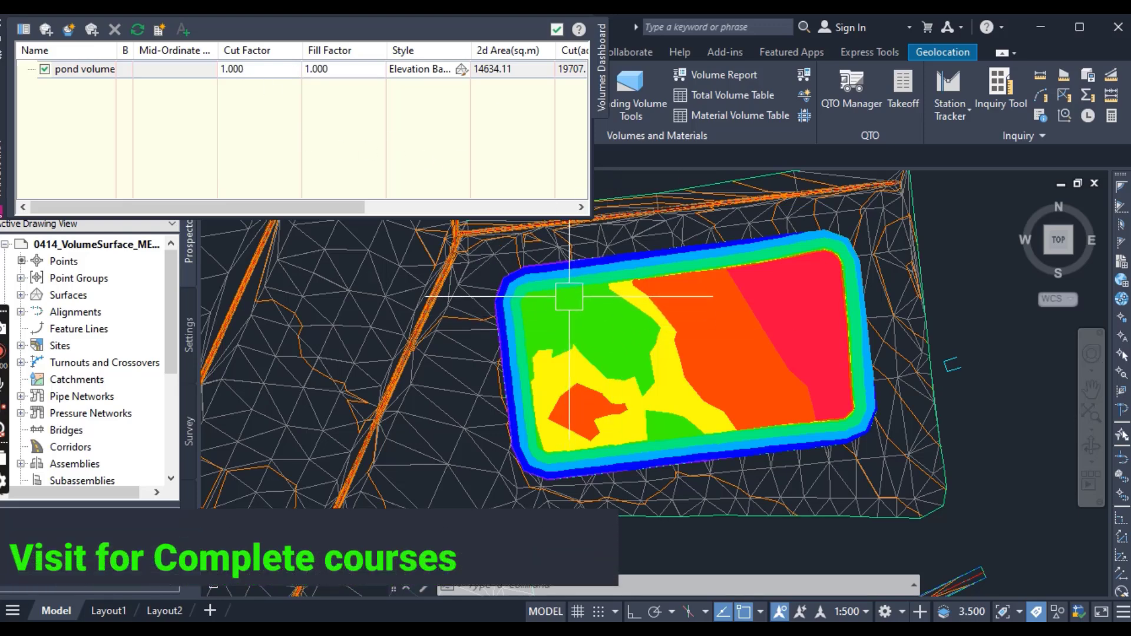
pyautogui.moveTo(568, 296)
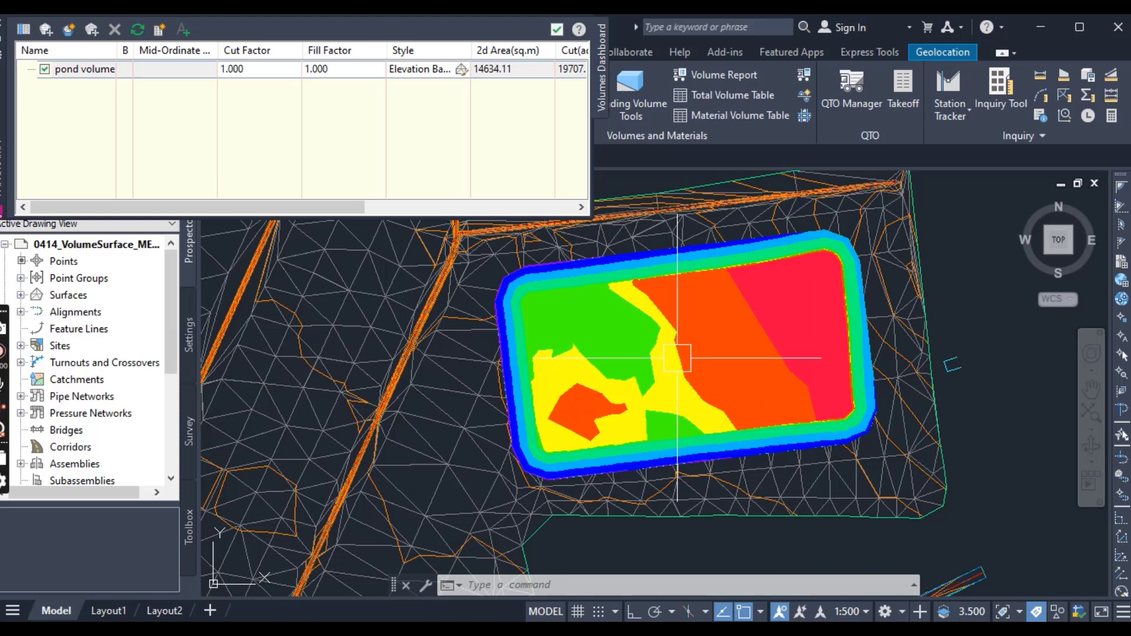
pyautogui.moveTo(679, 357)
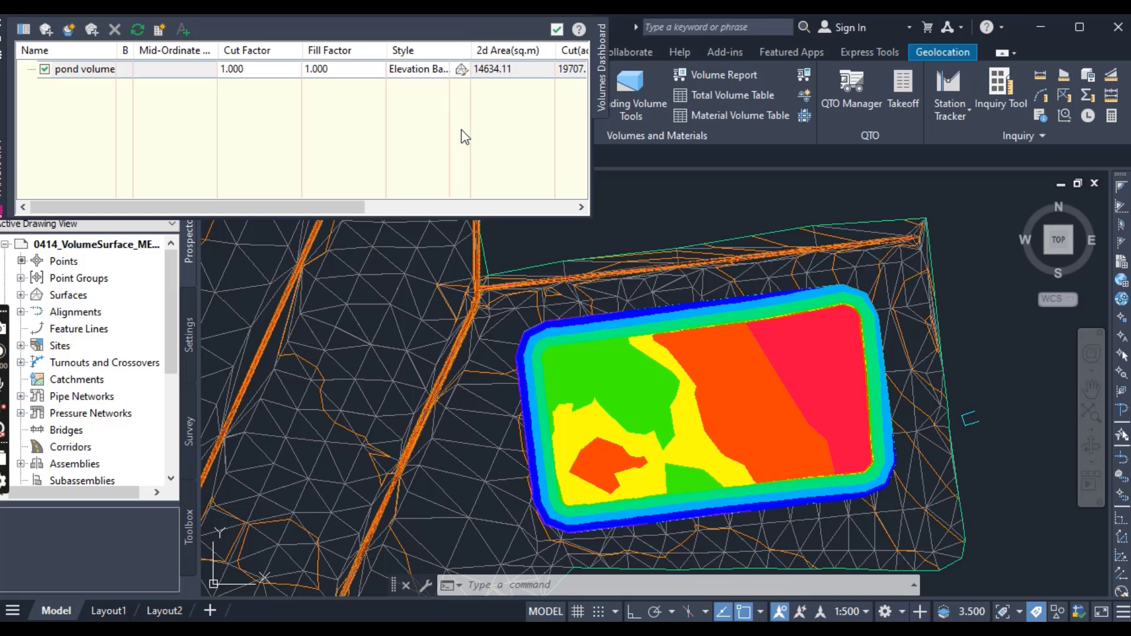
pyautogui.moveTo(458, 123)
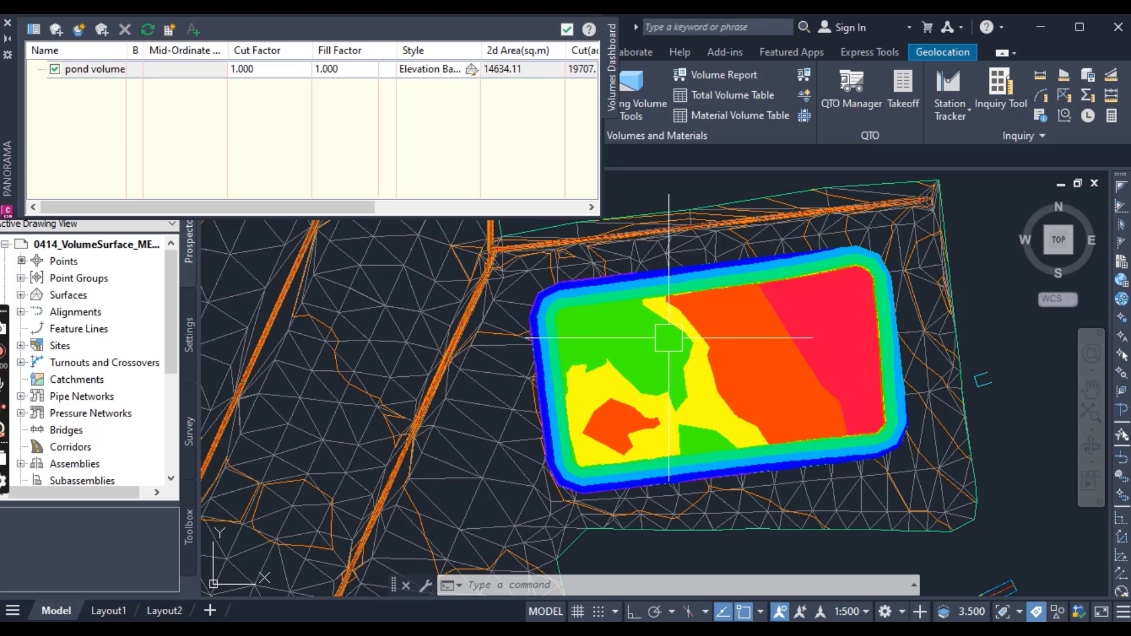
# Step: Bring up Surface Properties for pond volume from Prospector's Surfaces list
pyautogui.click(23, 294)
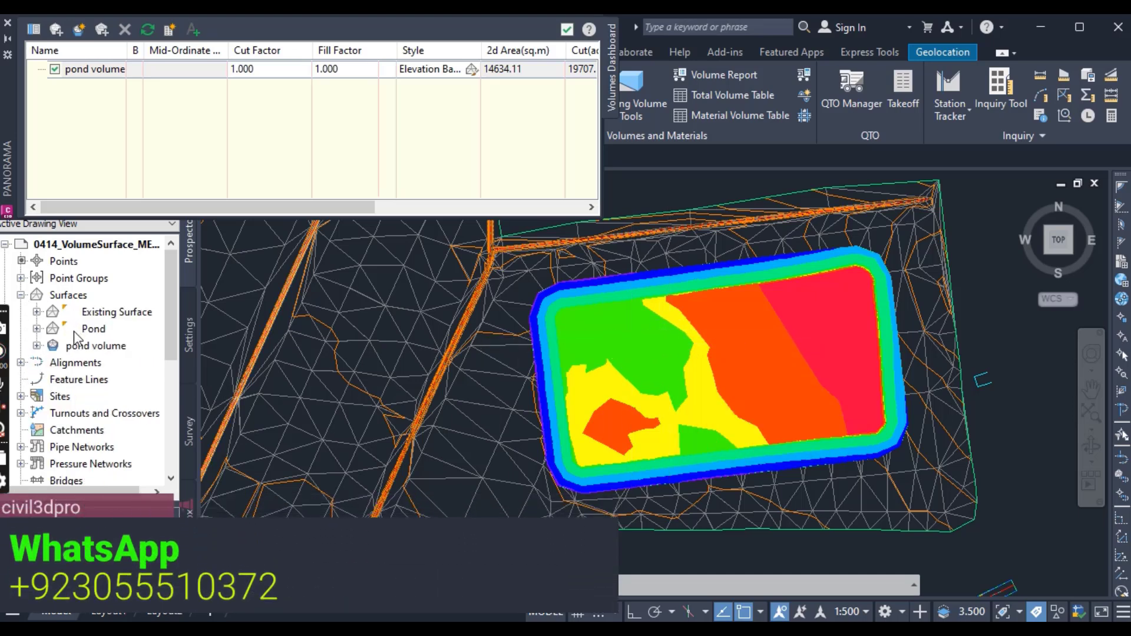
pyautogui.click(96, 346)
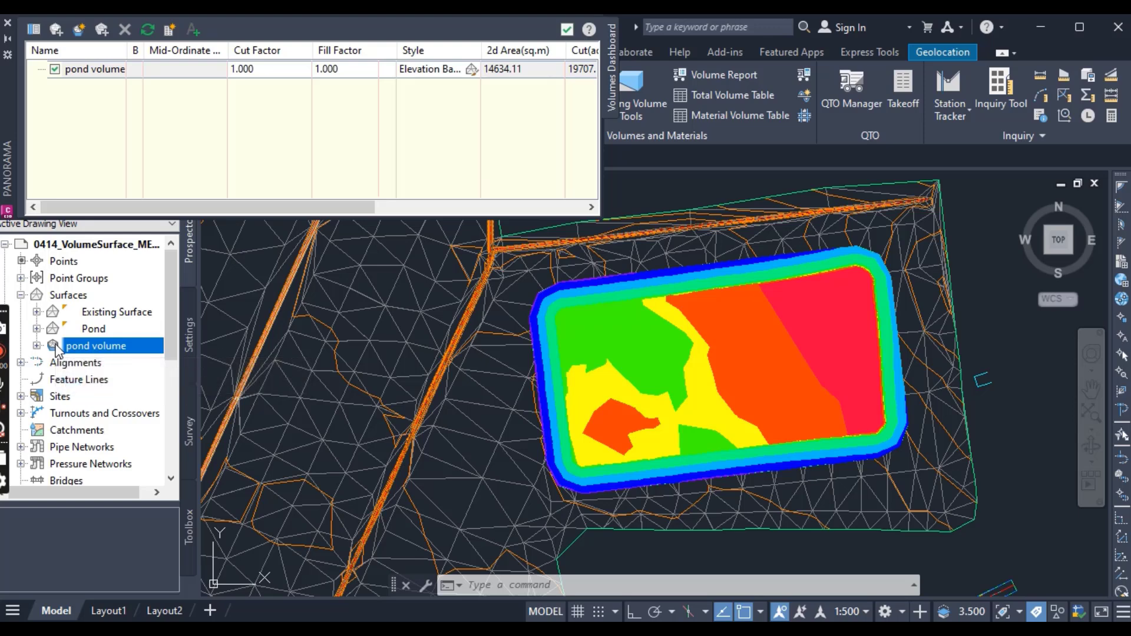
pyautogui.moveTo(95, 345)
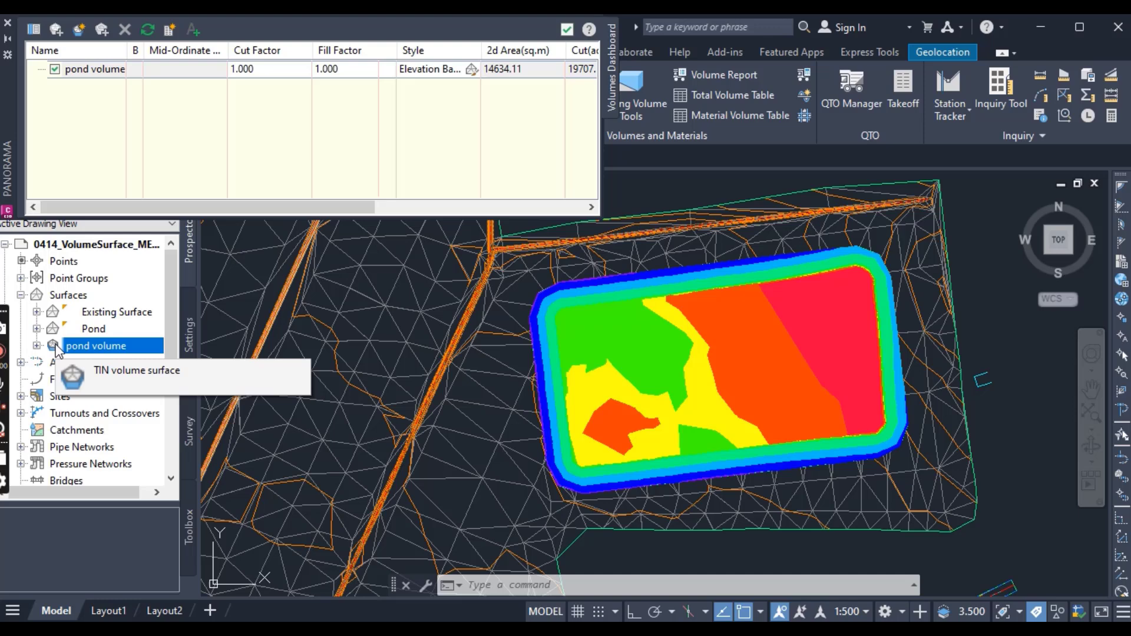
pyautogui.moveTo(57, 353)
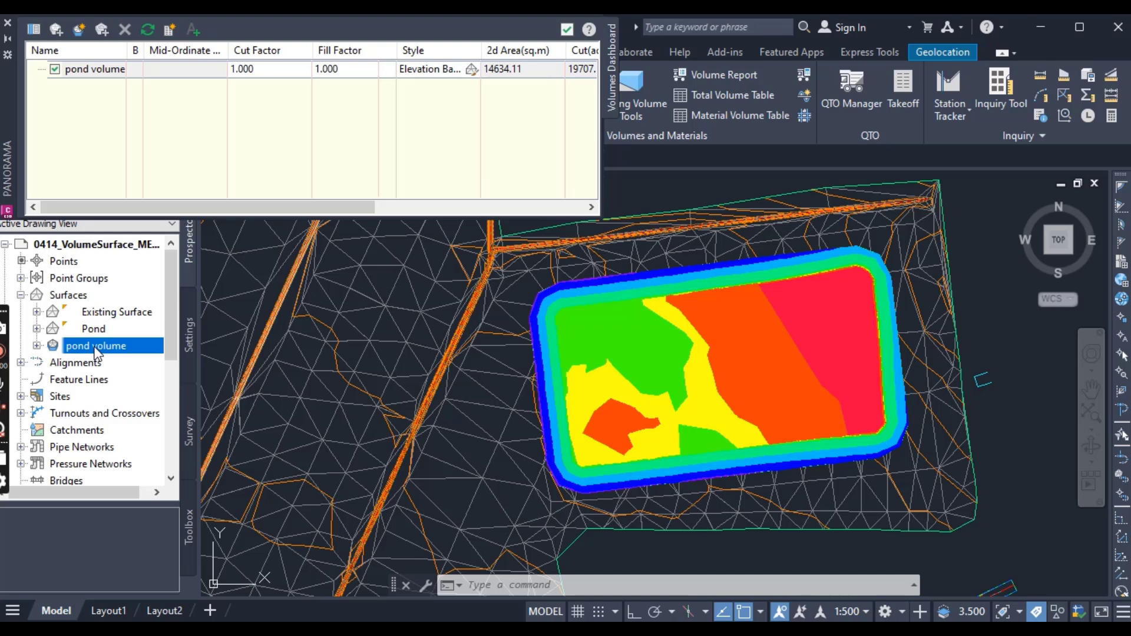
pyautogui.rightClick(96, 345)
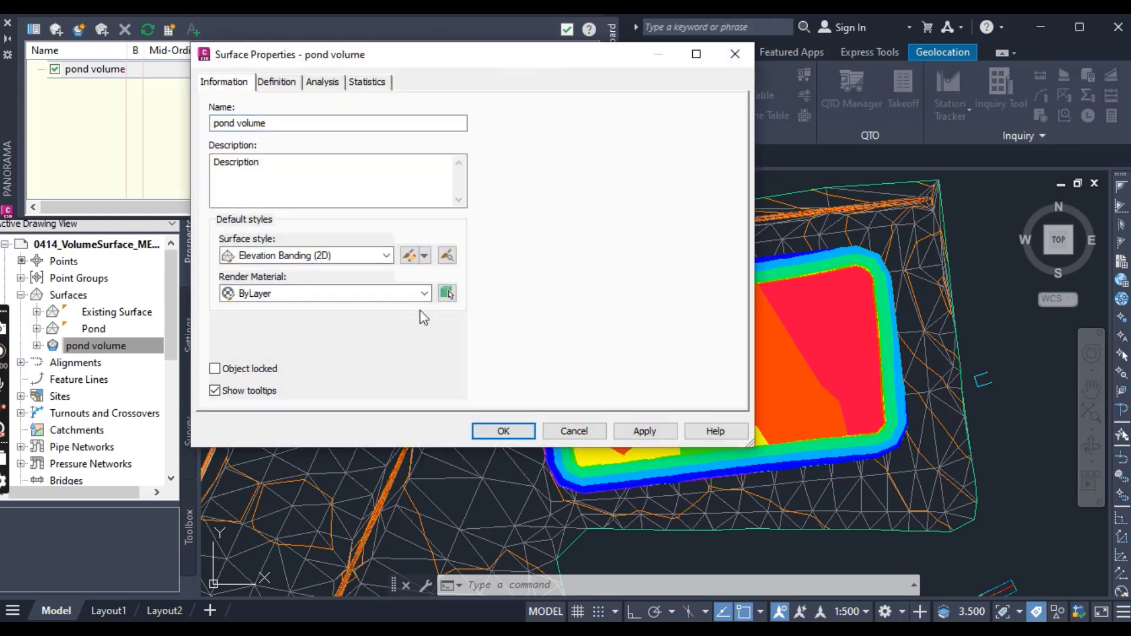
# Step: Run an elevation analysis with 2 ranges and set the range boundary to 0 m
pyautogui.click(323, 81)
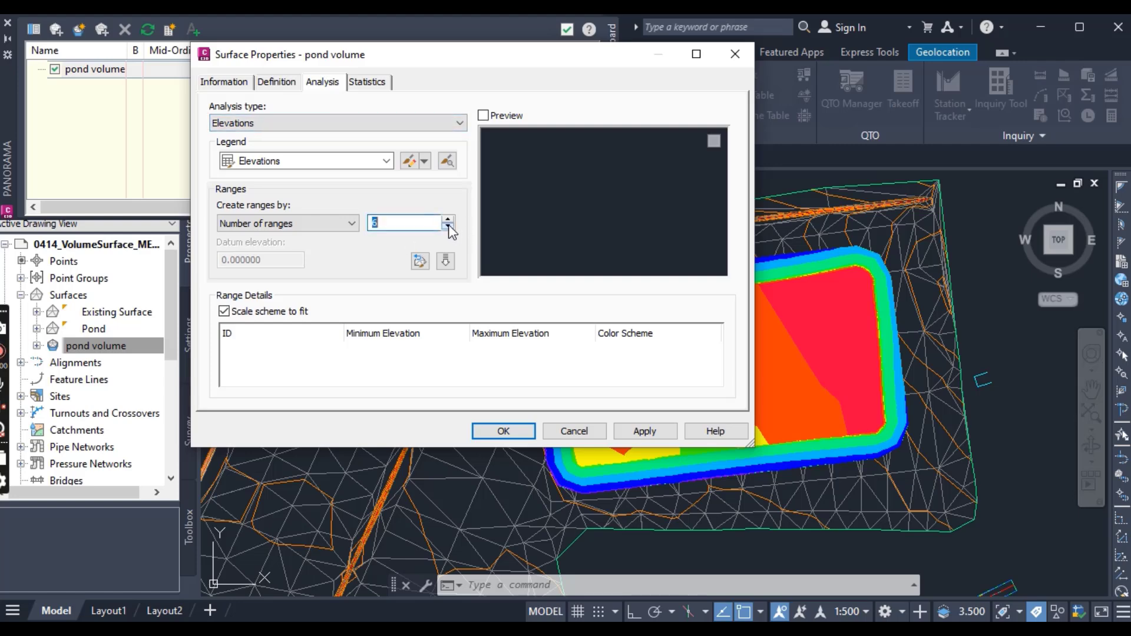
pyautogui.click(447, 228)
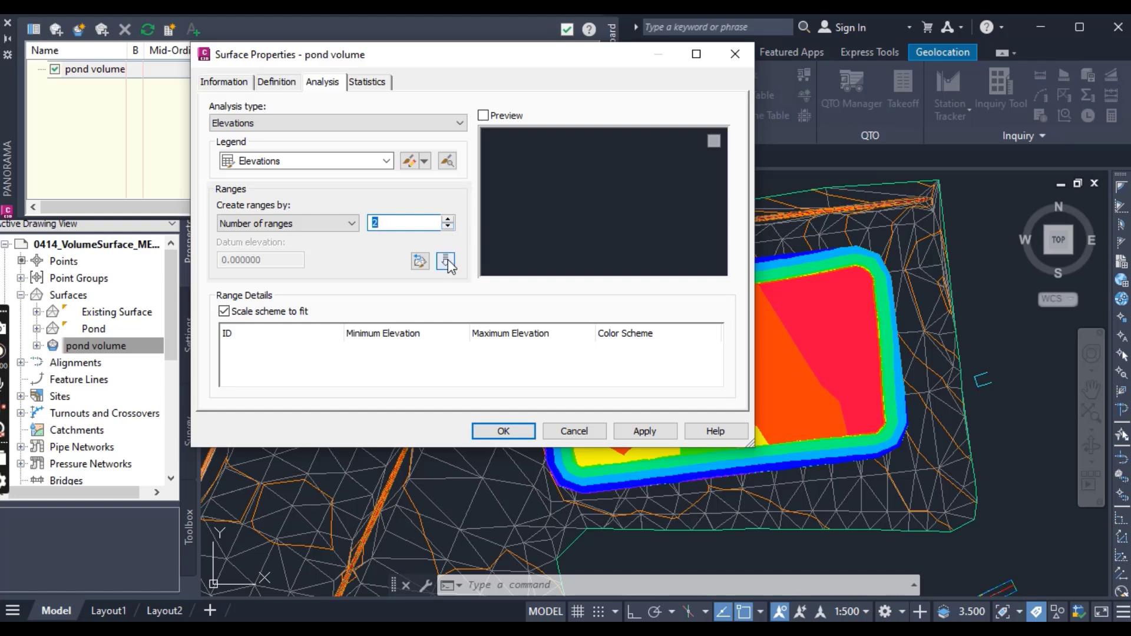
pyautogui.click(446, 262)
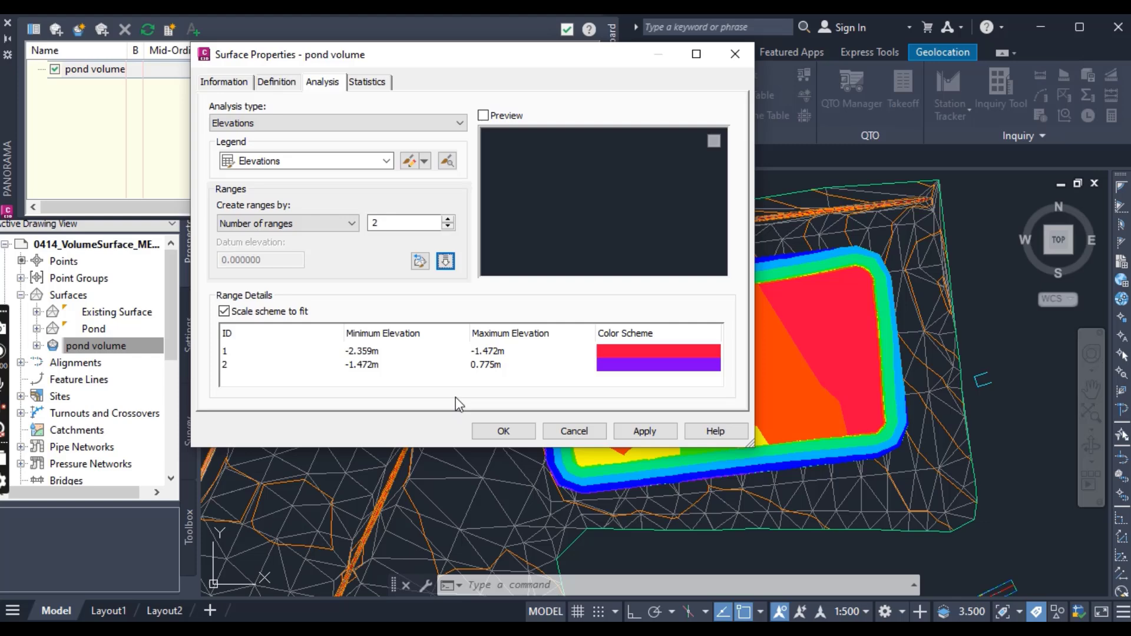
pyautogui.doubleClick(489, 352)
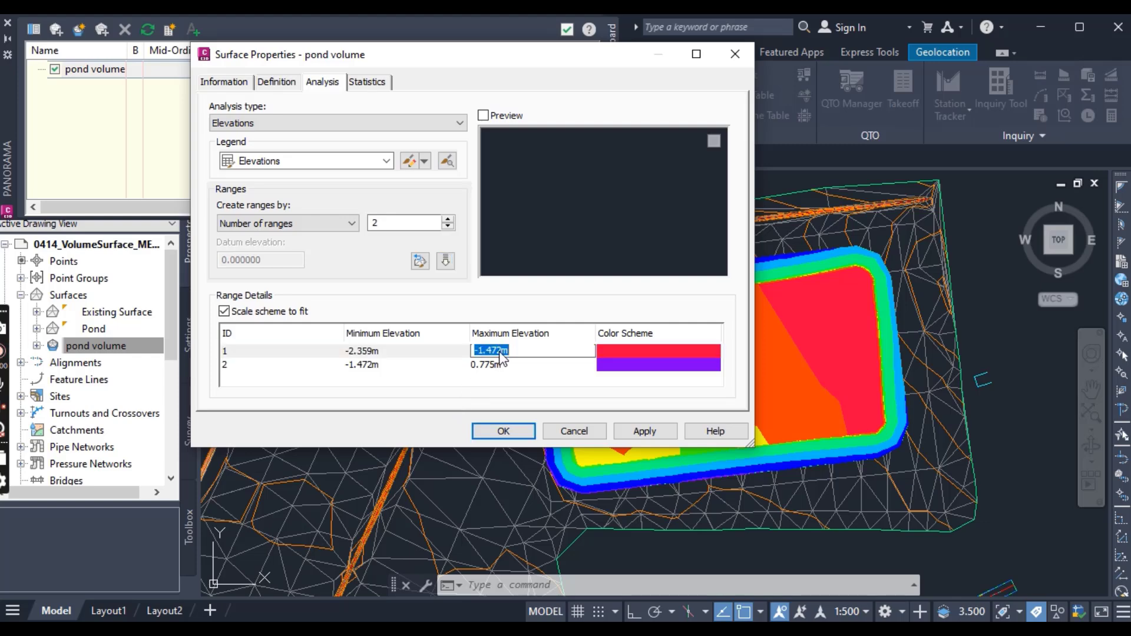
pyautogui.write('0.000m')
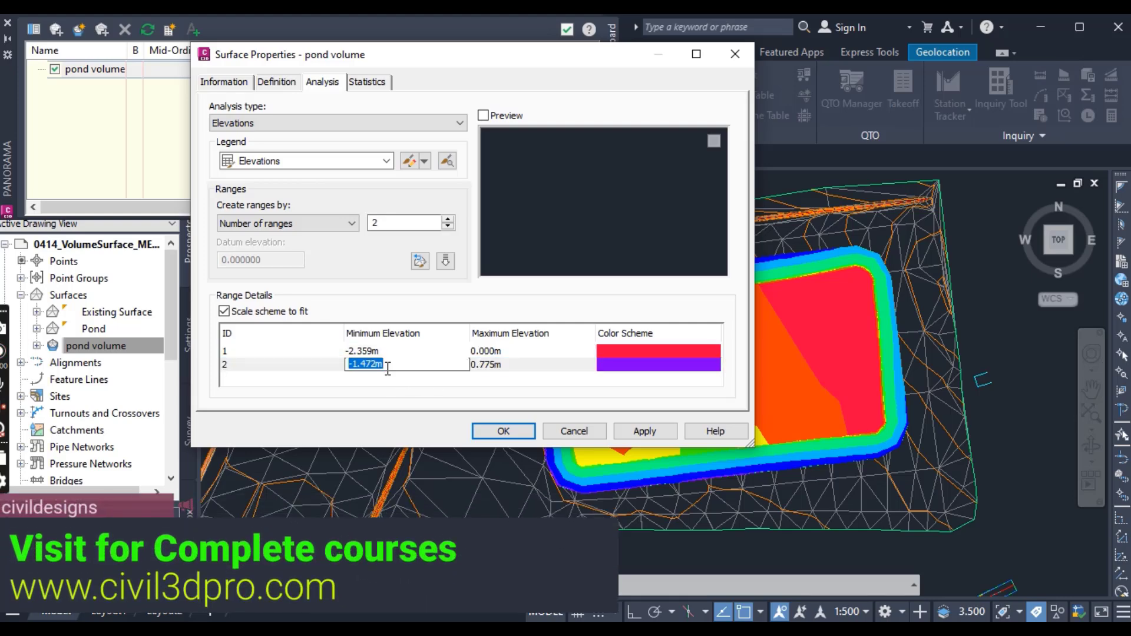
pyautogui.write('0.000m')
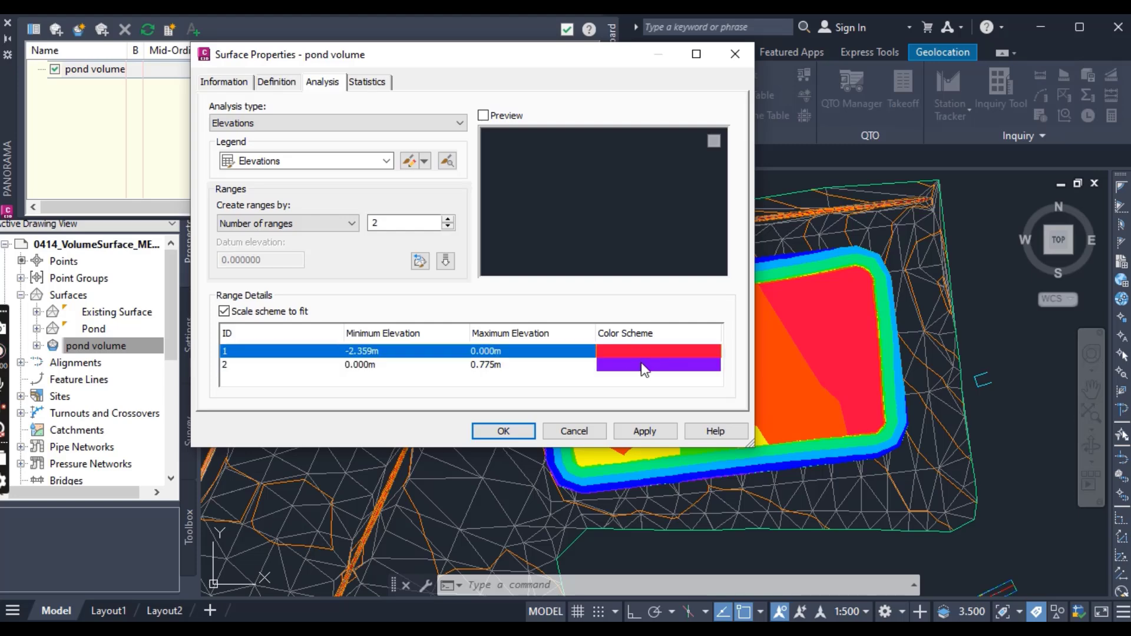
pyautogui.moveTo(636, 373)
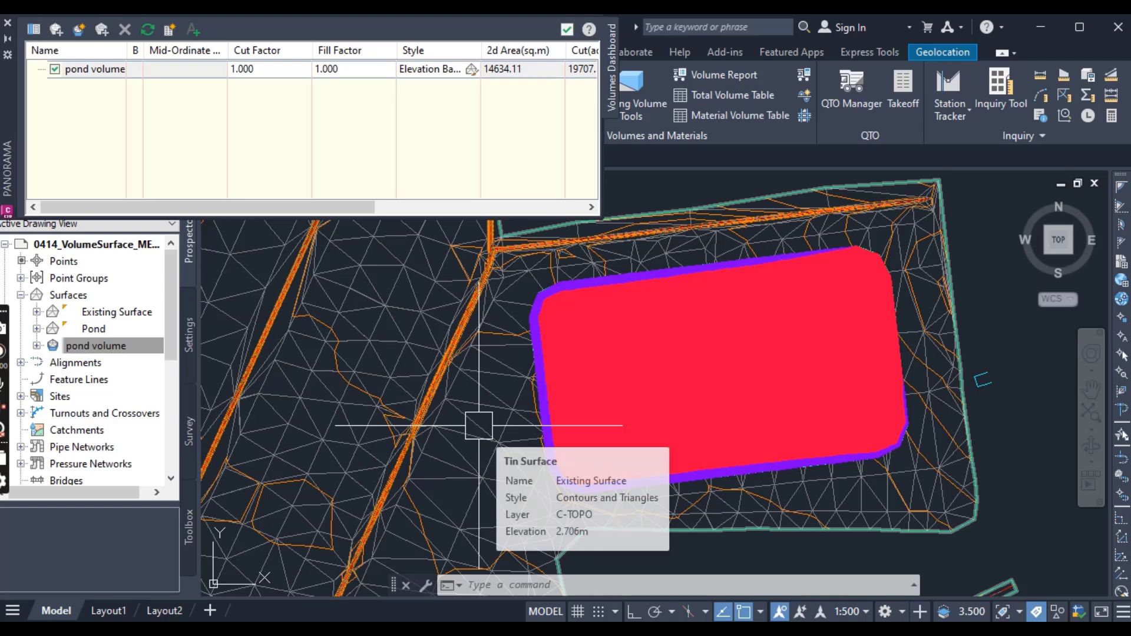
# Step: Browse the pond volume surface's definition items in Prospector
pyautogui.click(95, 345)
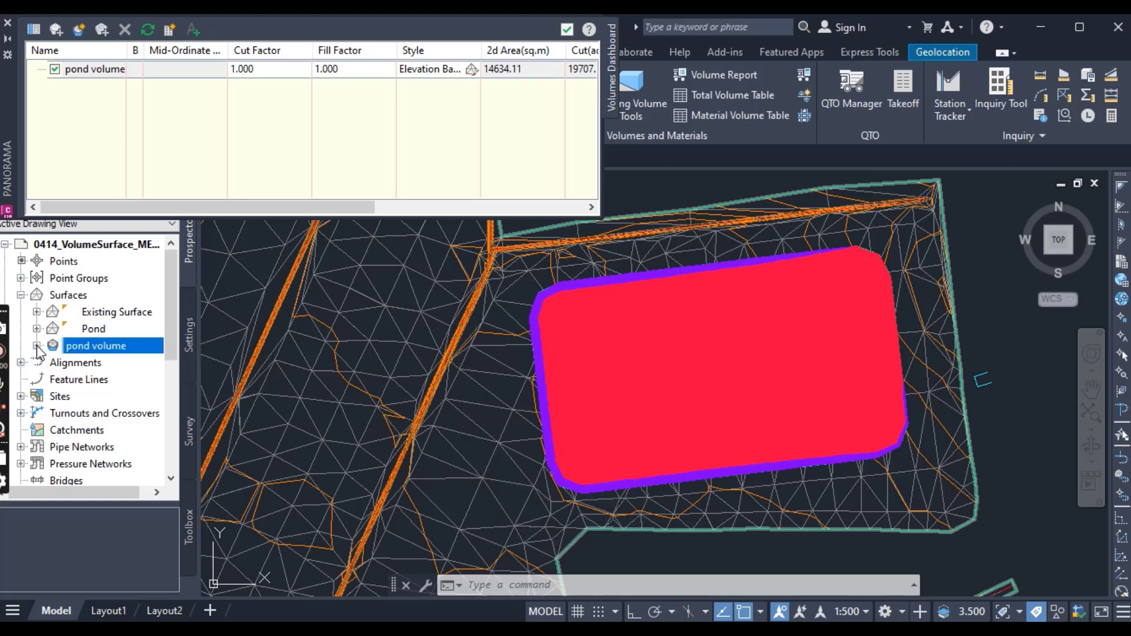
pyautogui.click(37, 345)
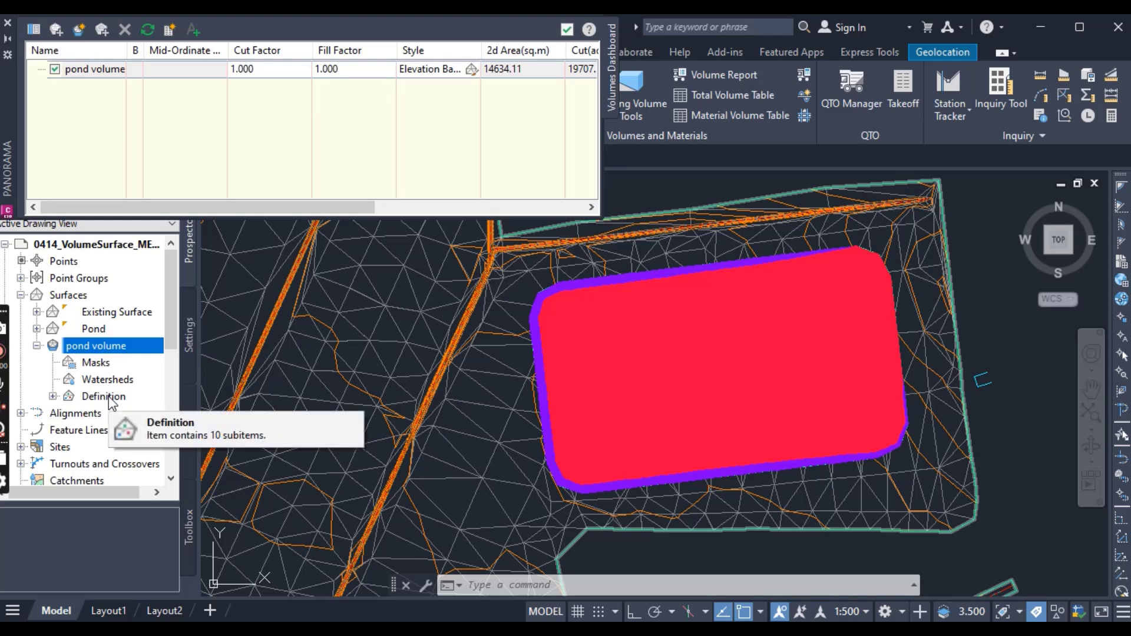
pyautogui.click(104, 396)
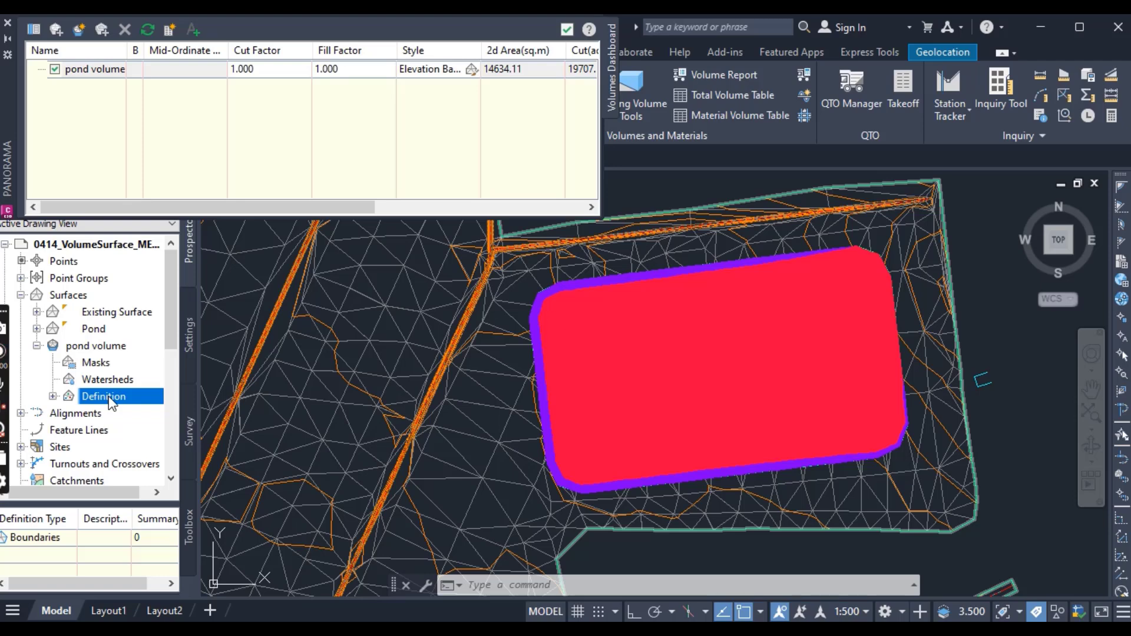
pyautogui.rightClick(104, 396)
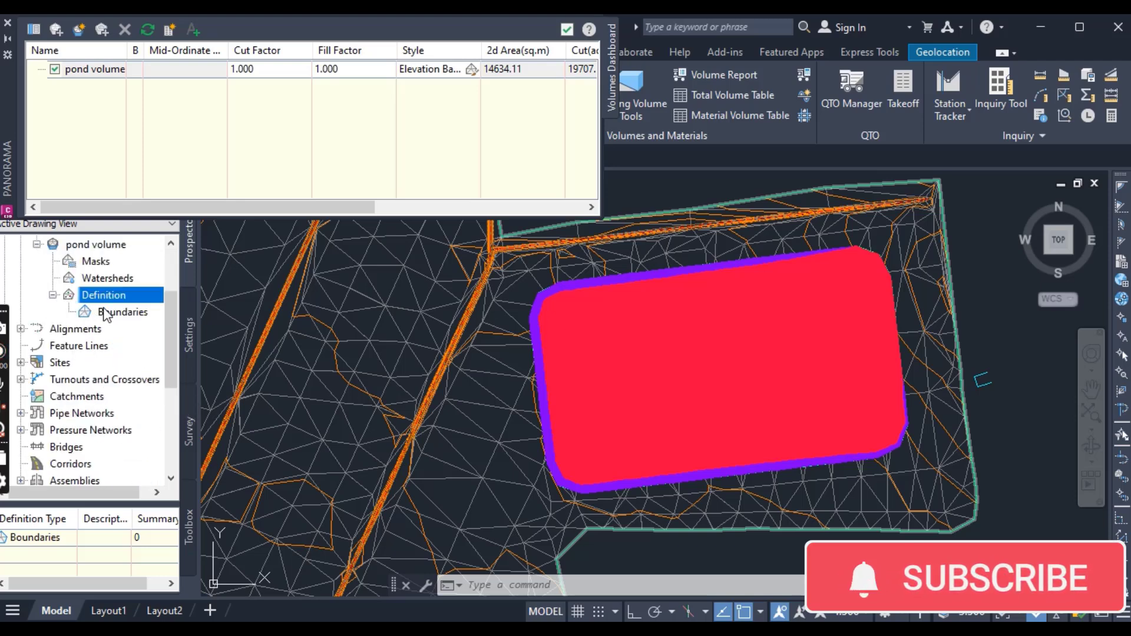
pyautogui.click(50, 294)
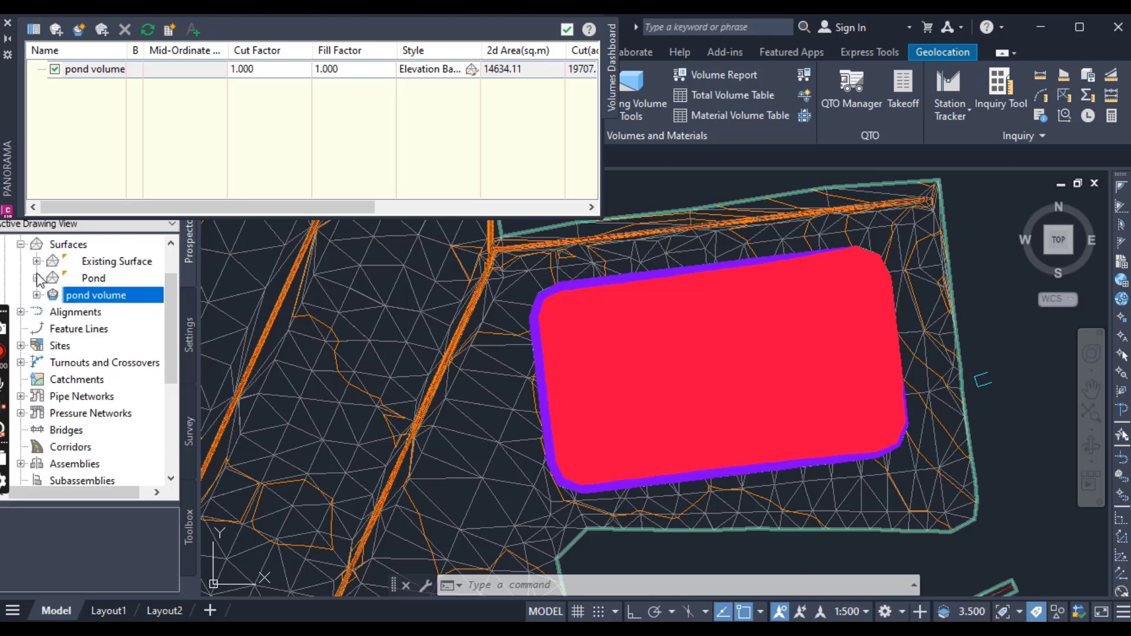
# Step: Launch Raise/Lower Surface from the Pond surface's Edits
pyautogui.click(37, 278)
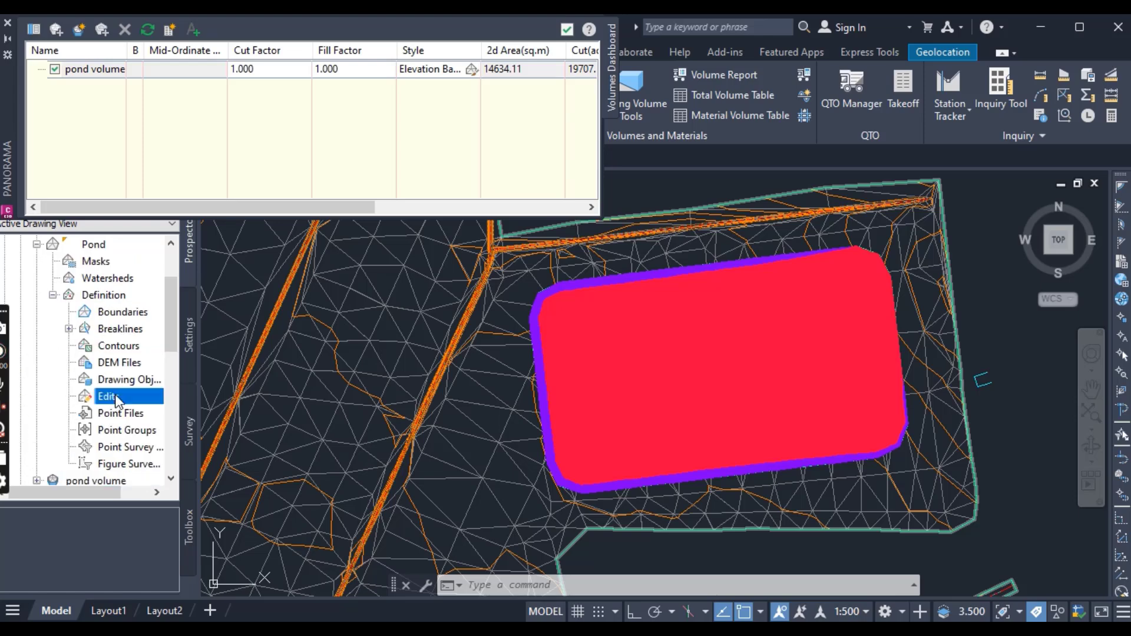
pyautogui.rightClick(107, 395)
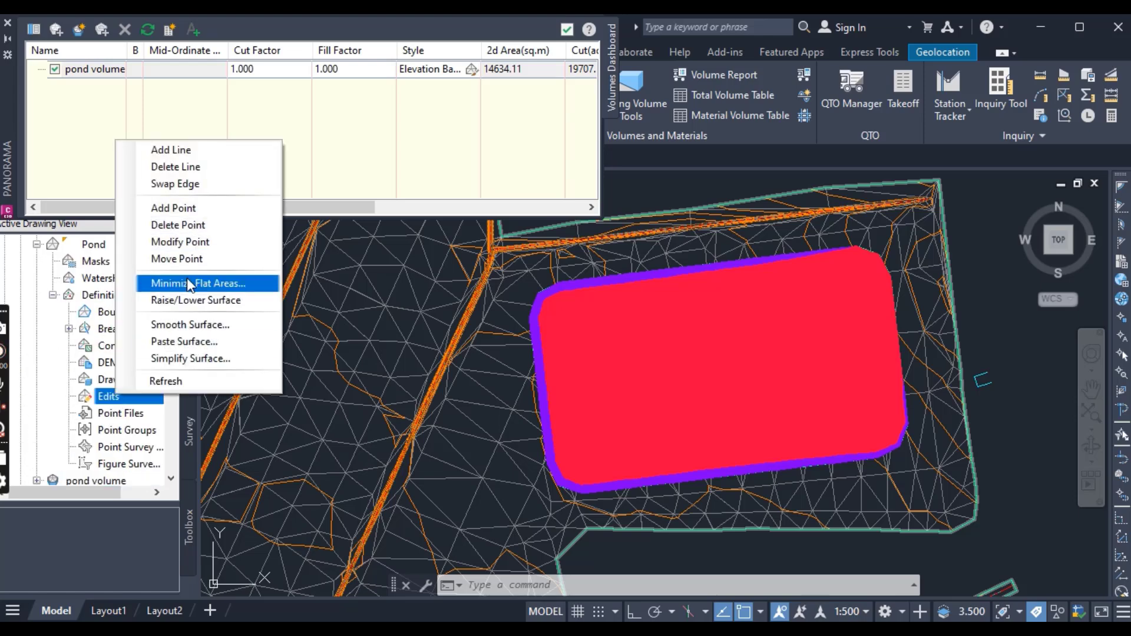
pyautogui.click(197, 300)
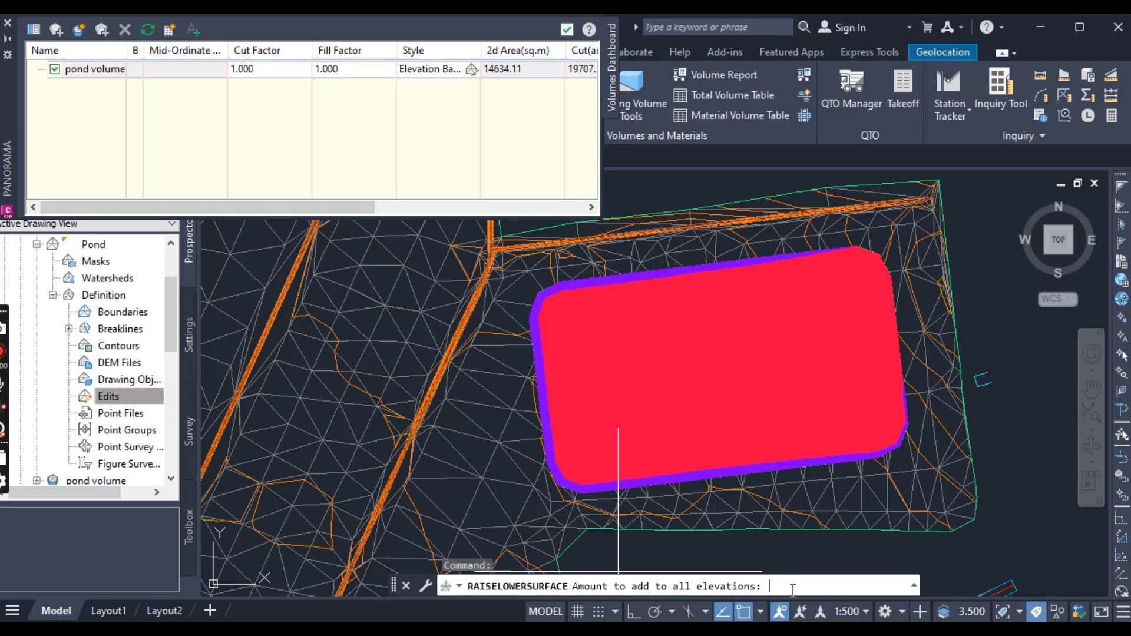
# Step: Enter -0.075 to lower the Pond surface, making pond volume out of date
pyautogui.write('0')
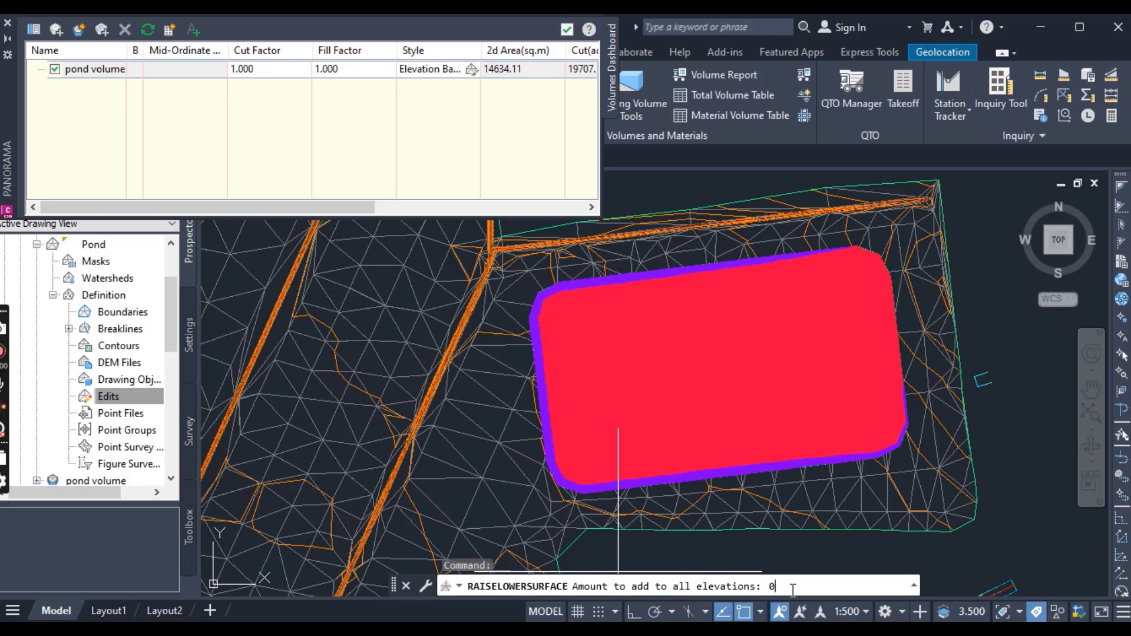
pyautogui.write('-')
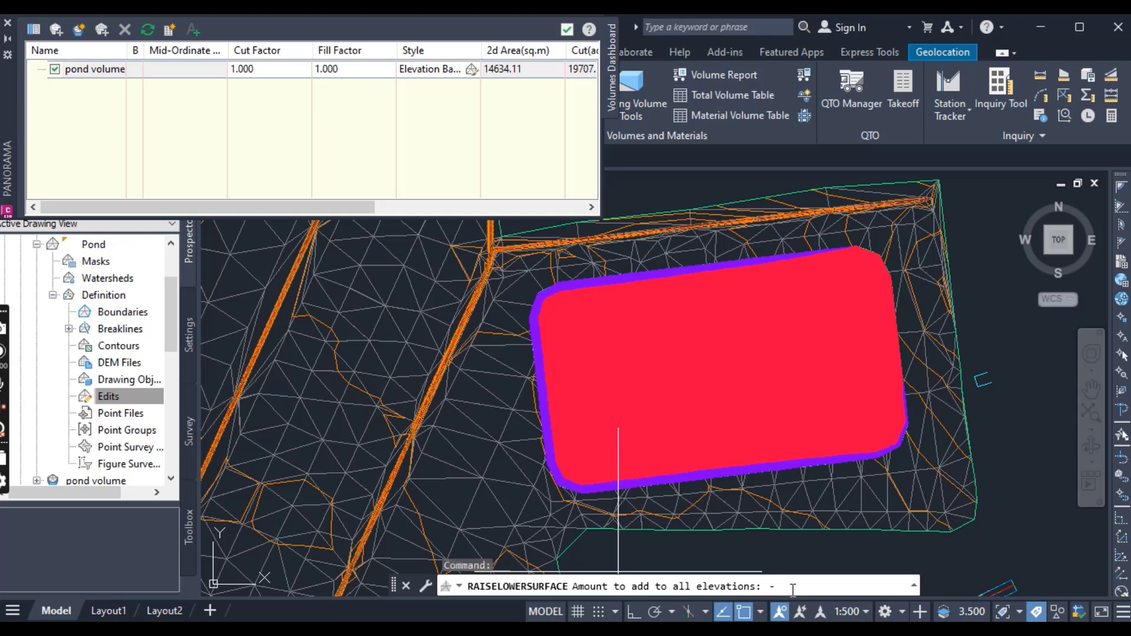
pyautogui.write('0.07')
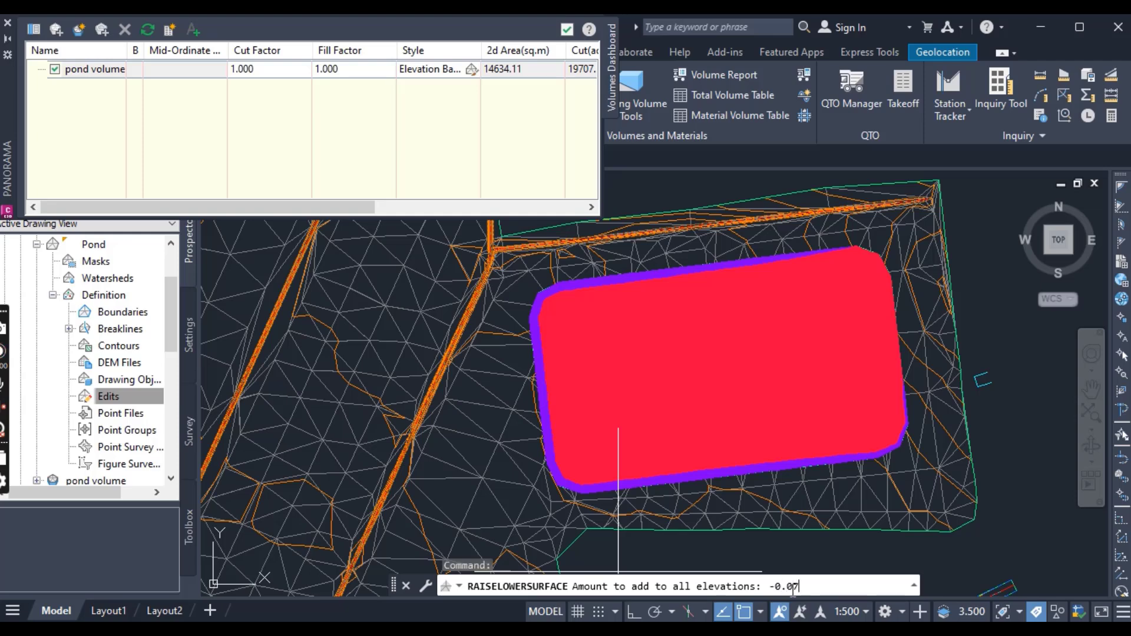
pyautogui.write('5')
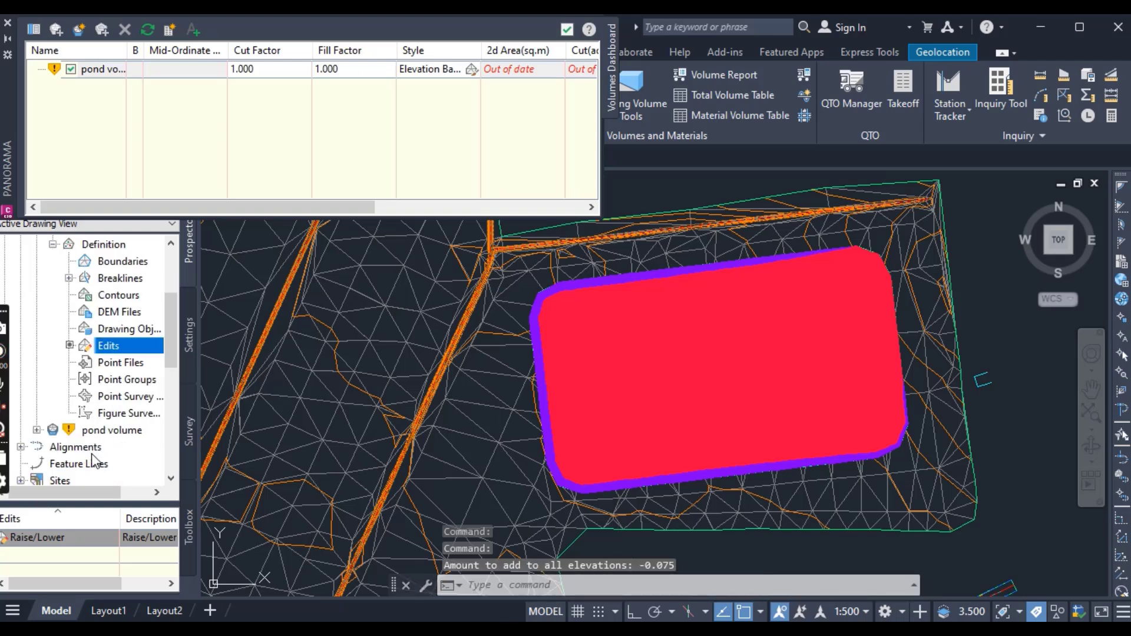
pyautogui.moveTo(75, 446)
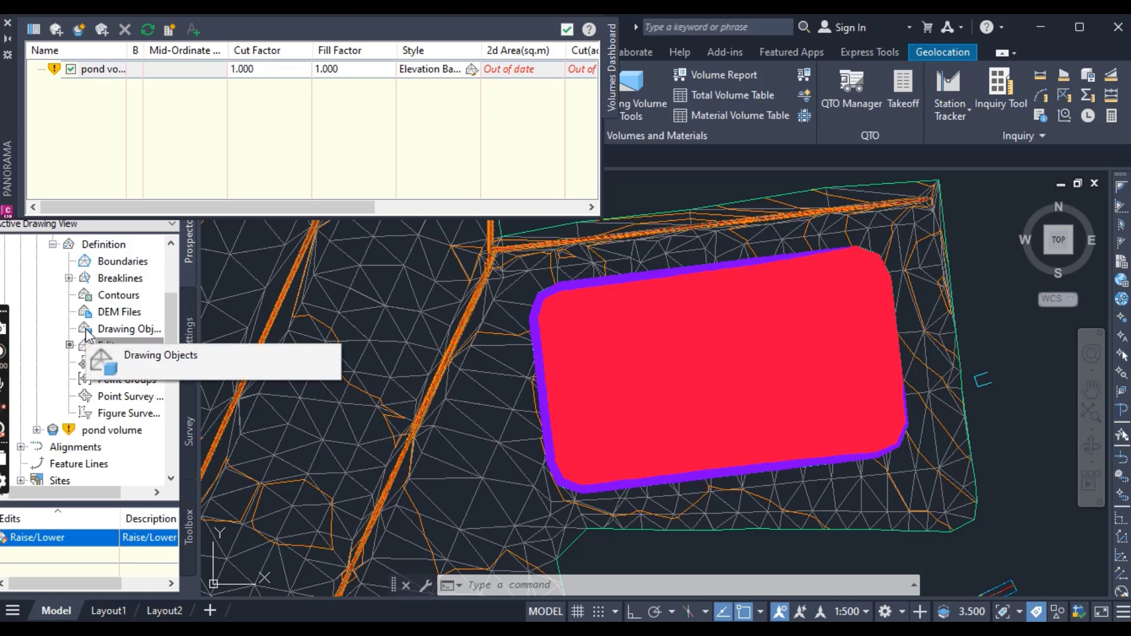
pyautogui.moveTo(159, 297)
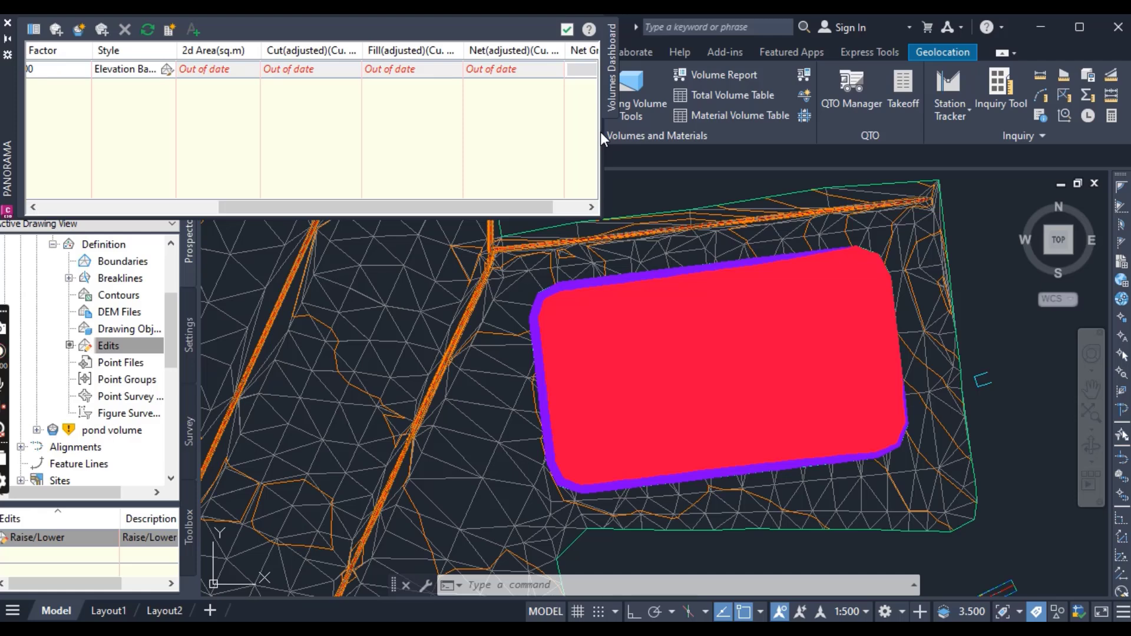
# Step: Rebuild pond volume, giving 20719.18 cut, 326.05 fill and 20393.12 net cut
pyautogui.click(111, 430)
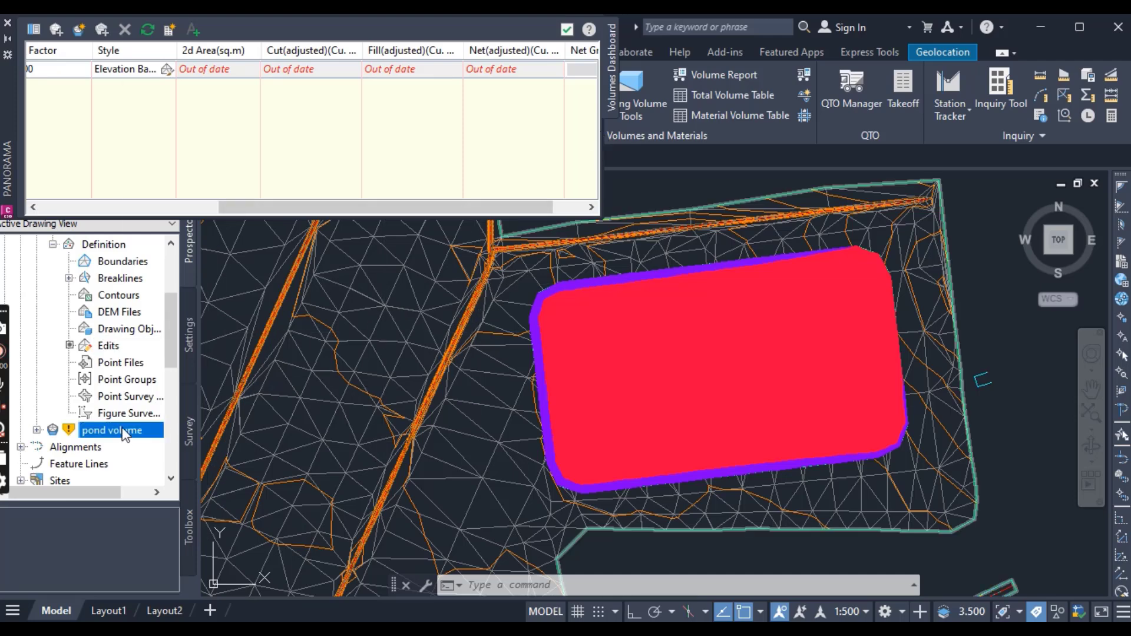
pyautogui.rightClick(112, 430)
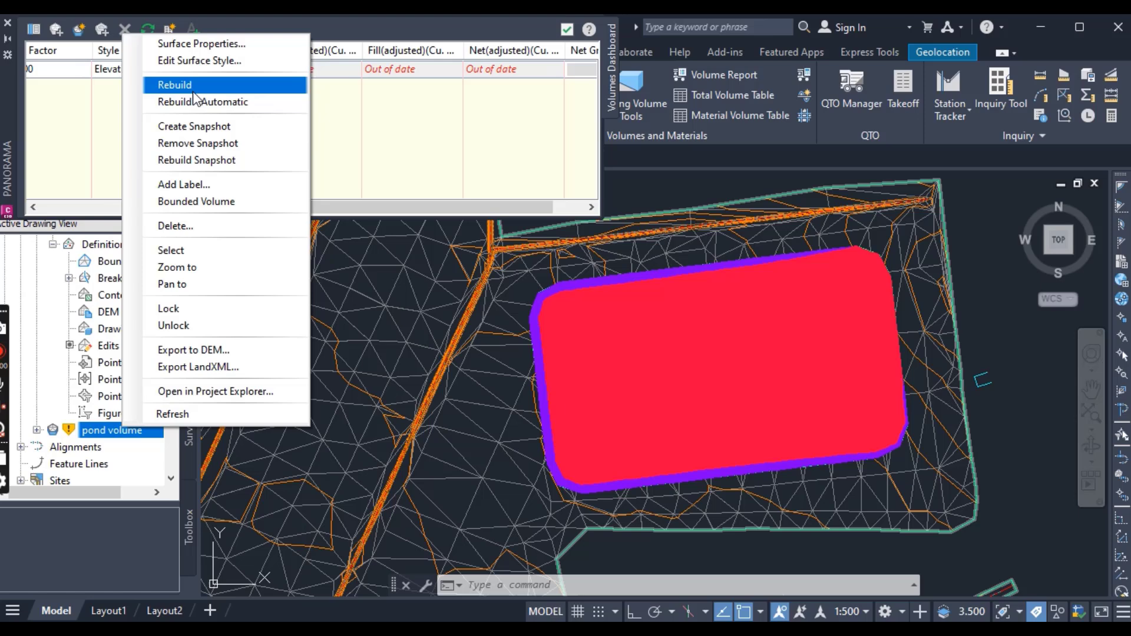
pyautogui.click(174, 85)
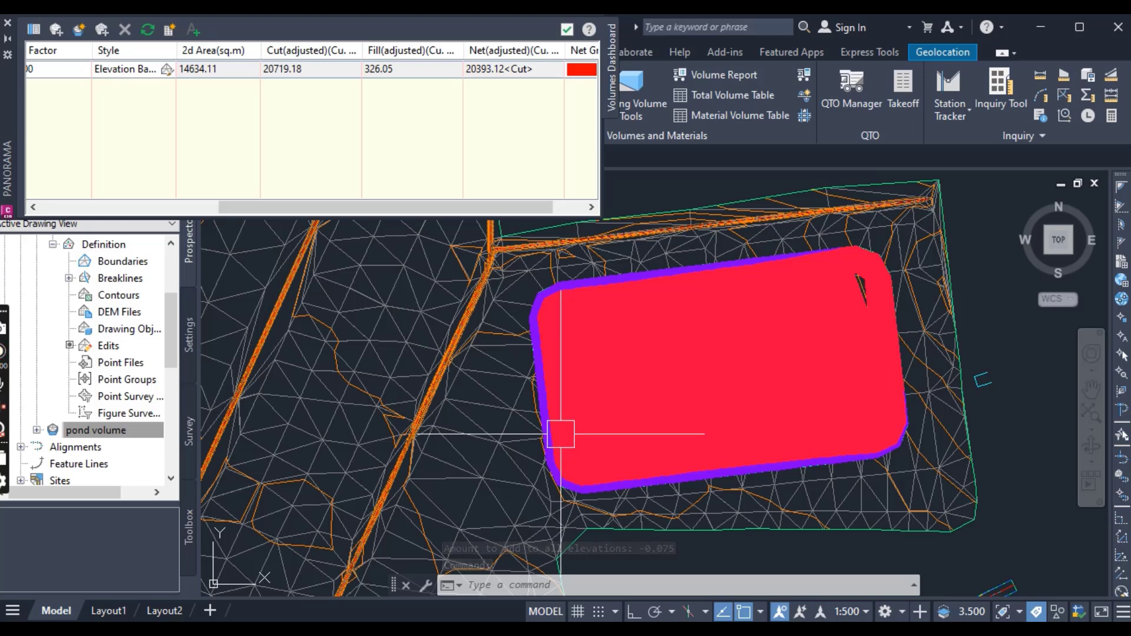
pyautogui.rightClick(95, 430)
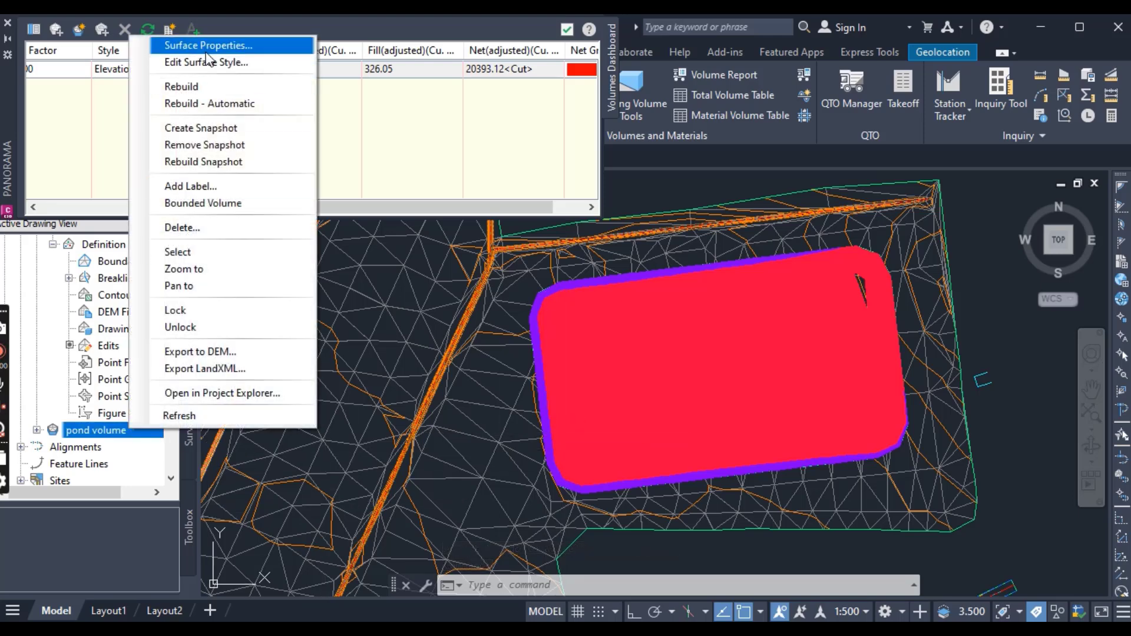
# Step: Reset the pond volume elevation range boundary to 0 m in Surface Properties and apply
pyautogui.click(208, 44)
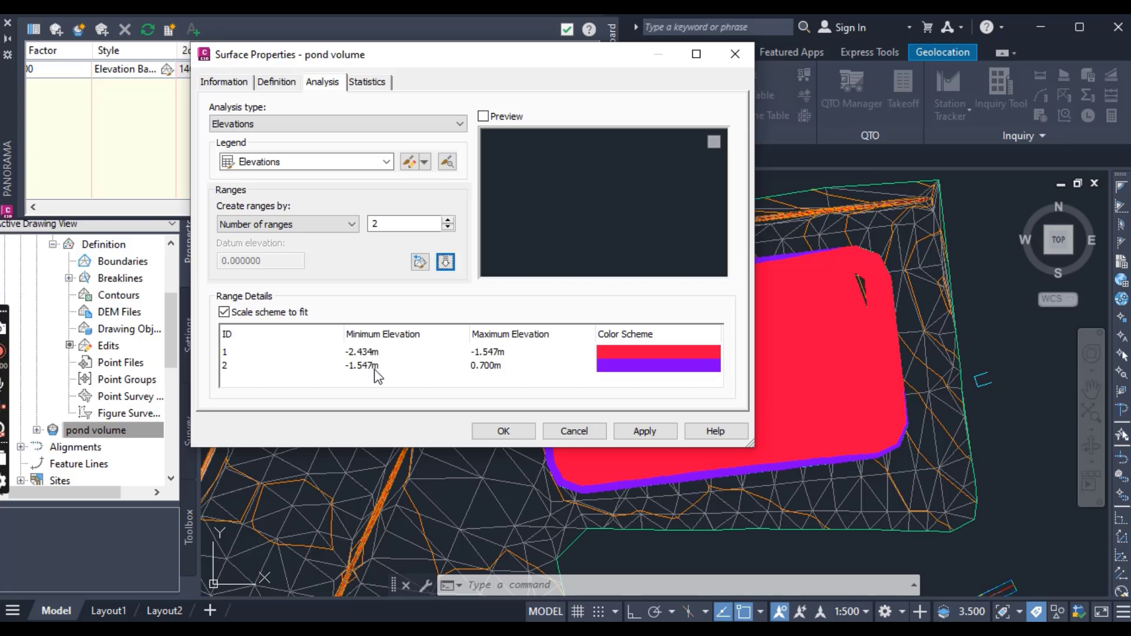
pyautogui.doubleClick(490, 351)
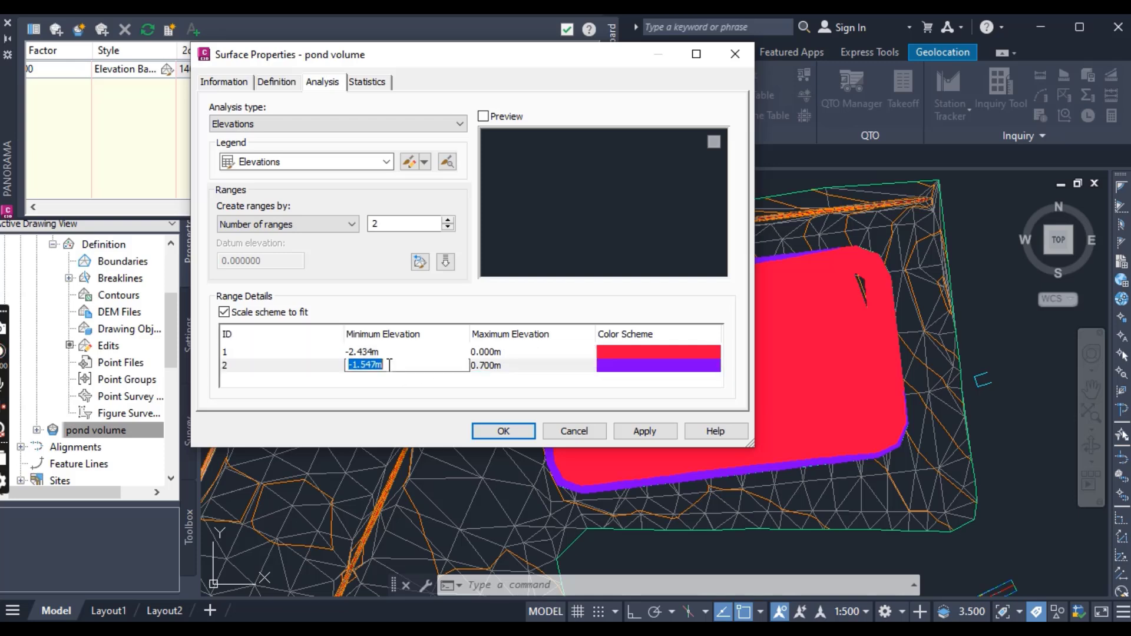
pyautogui.write('0')
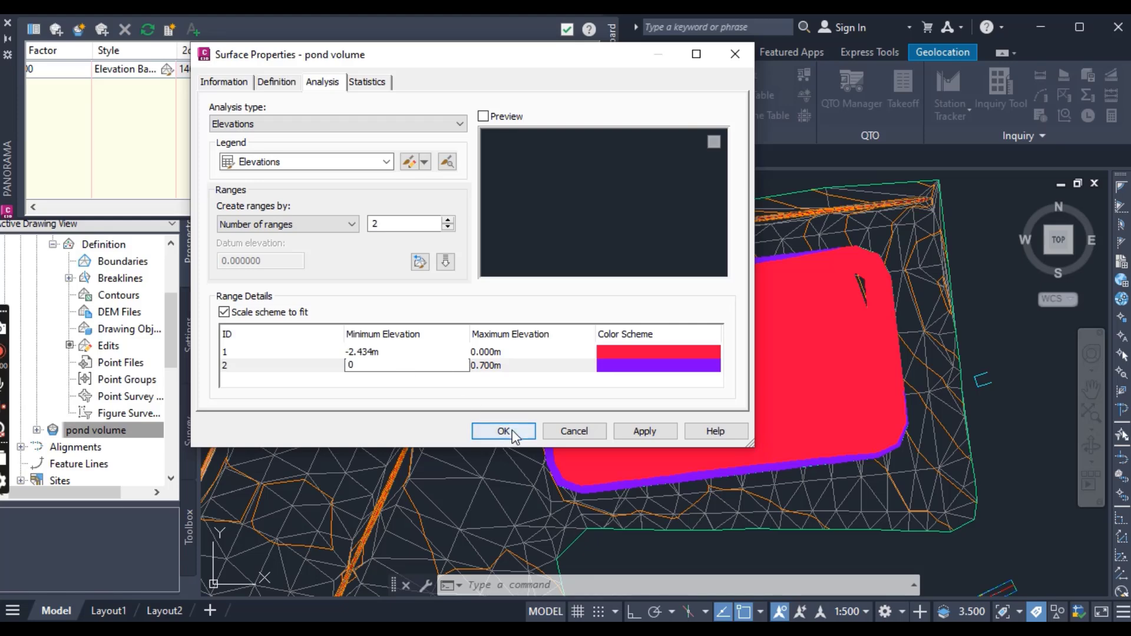
pyautogui.click(503, 431)
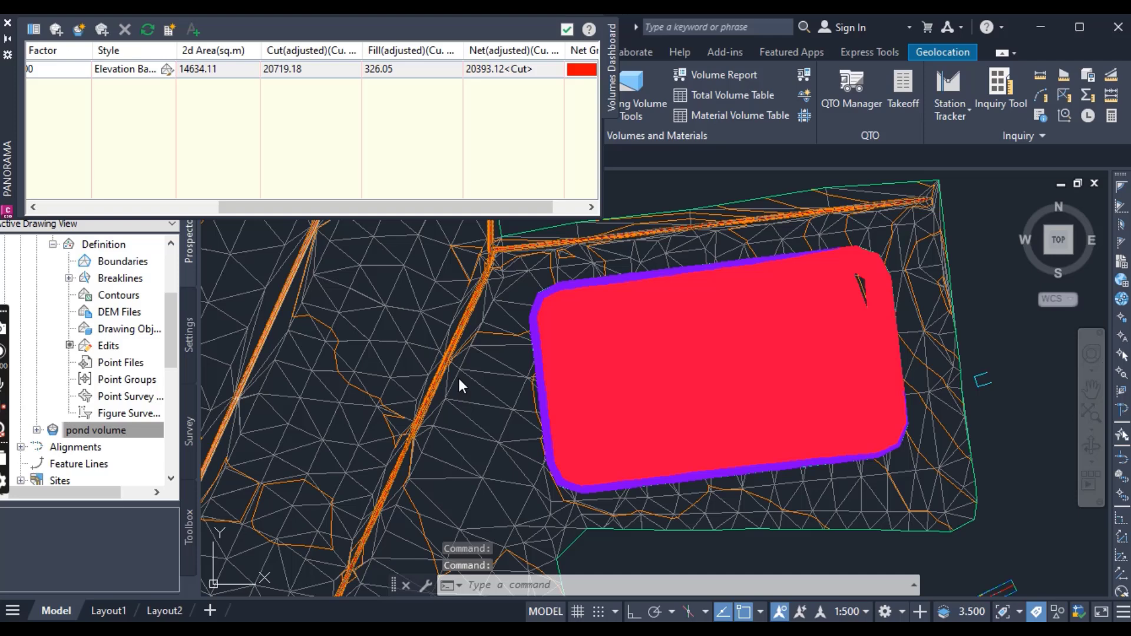
pyautogui.moveTo(236, 404)
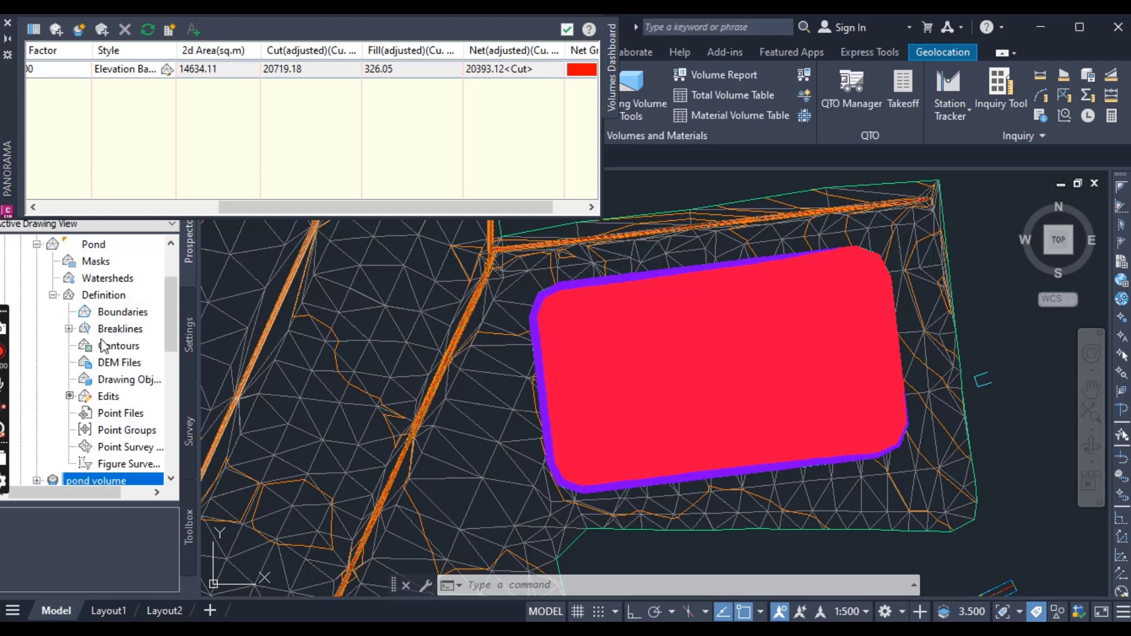
pyautogui.moveTo(118, 346)
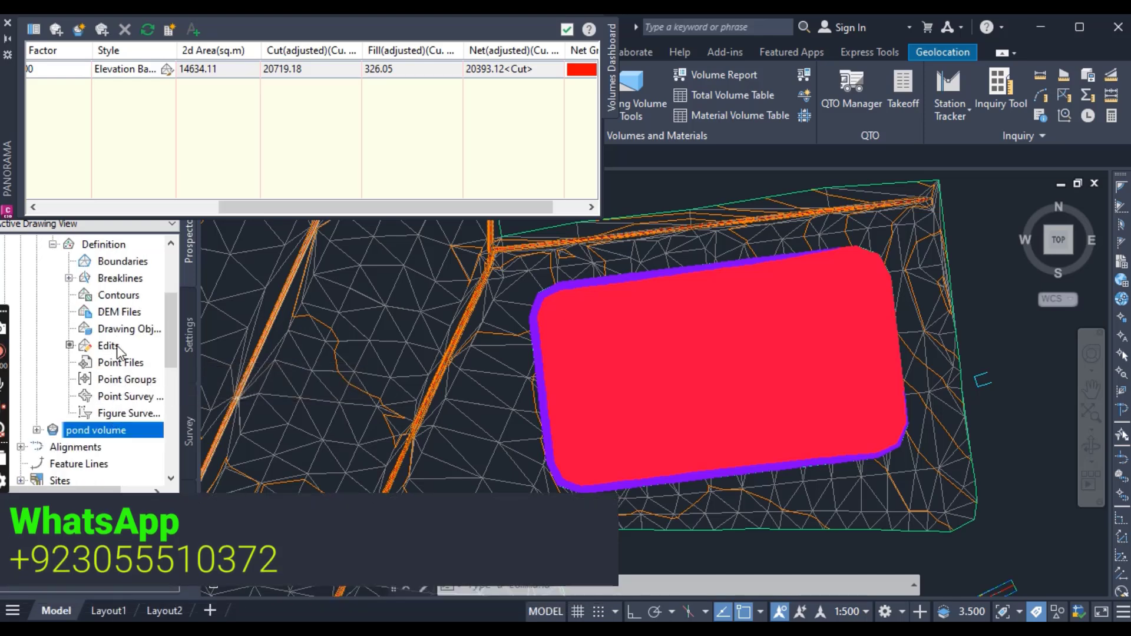
# Step: Delete the Raise/Lower edit from the Pond surface and confirm
pyautogui.rightClick(108, 345)
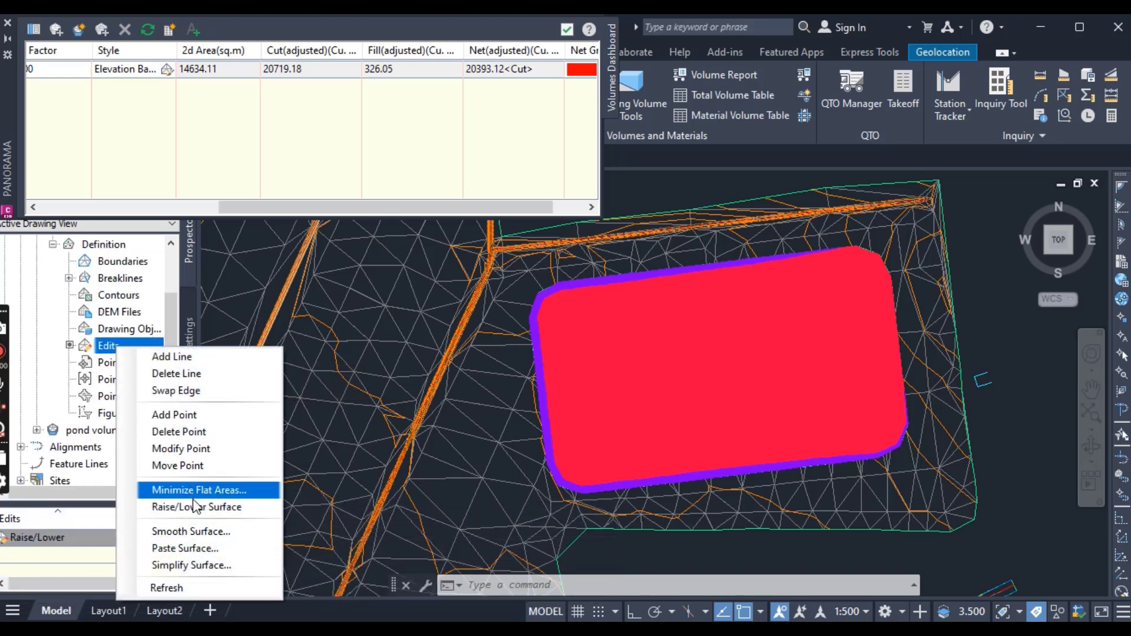
pyautogui.moveTo(197, 506)
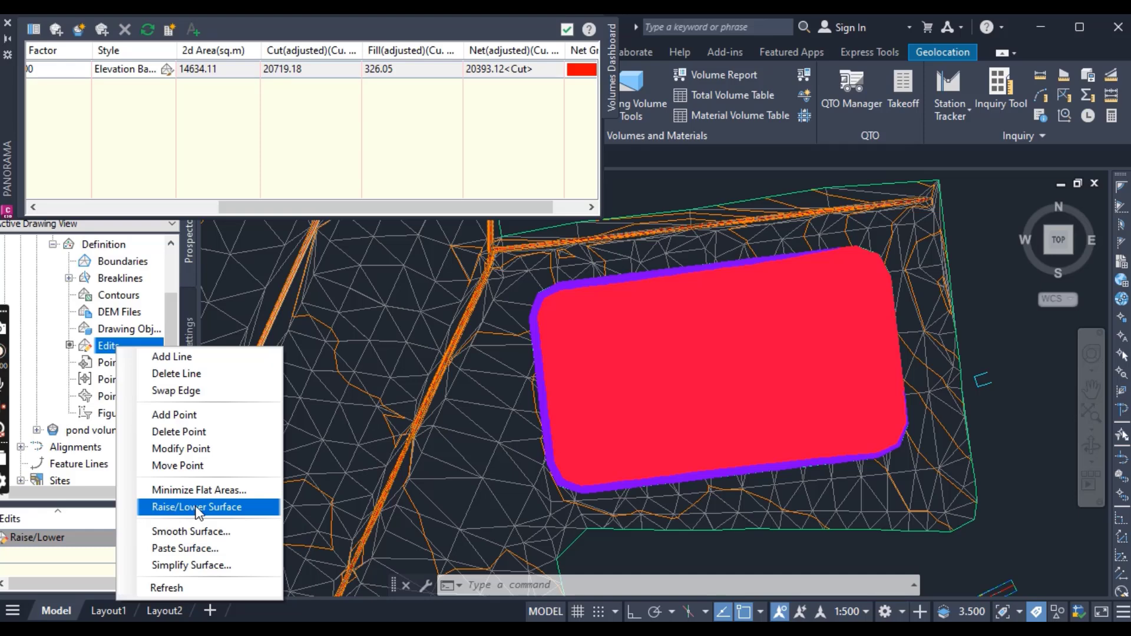
pyautogui.moveTo(198, 490)
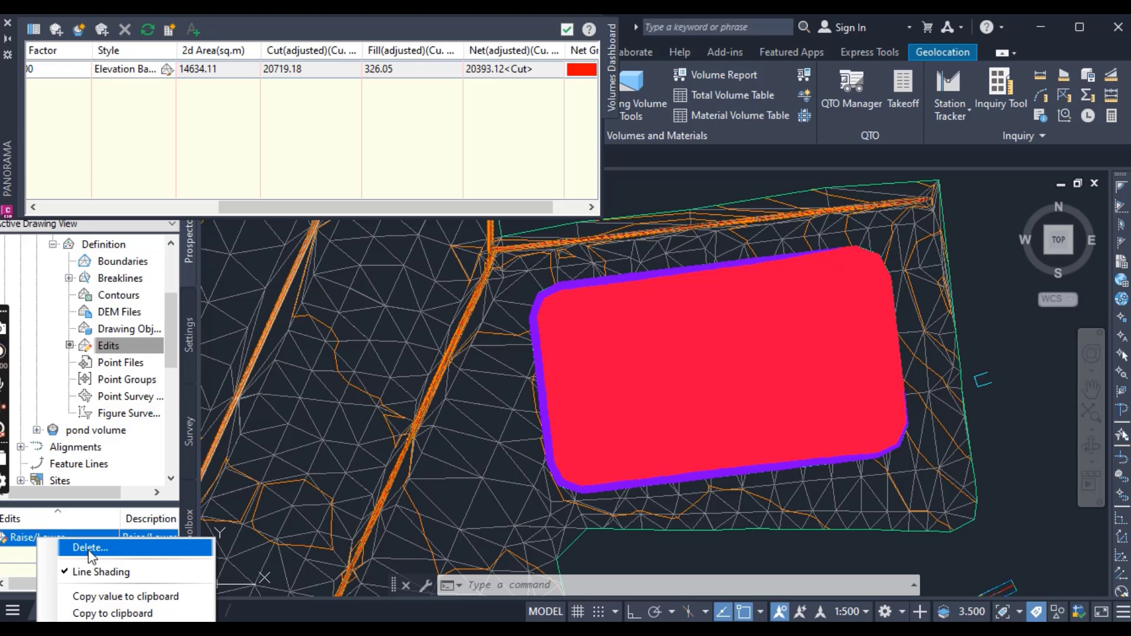
pyautogui.click(89, 548)
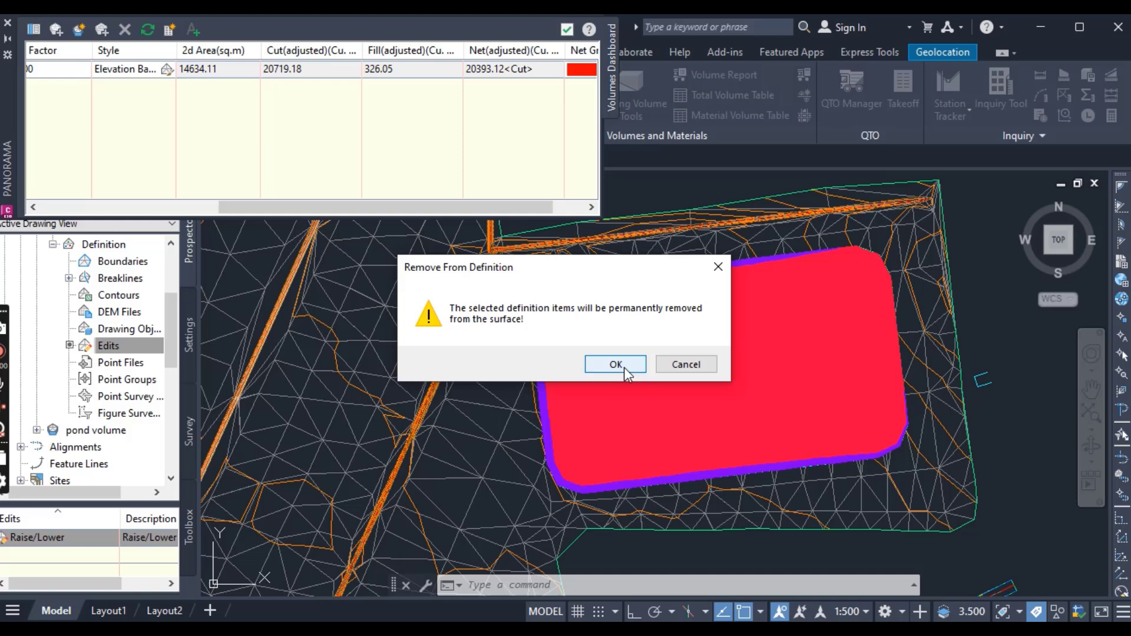
pyautogui.moveTo(625, 371)
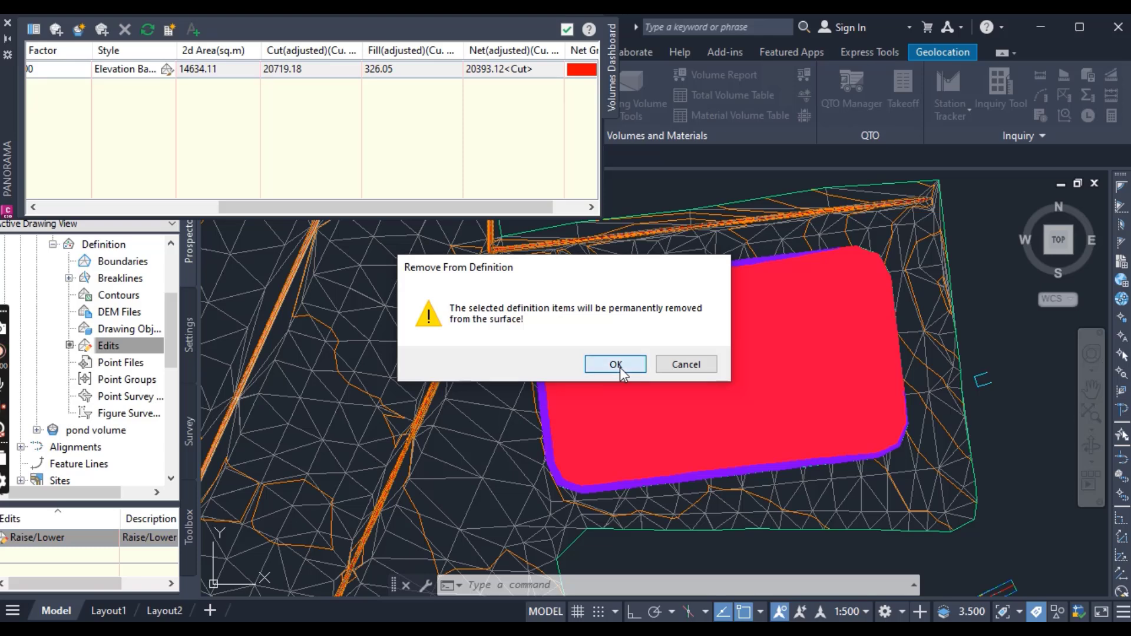
pyautogui.click(614, 364)
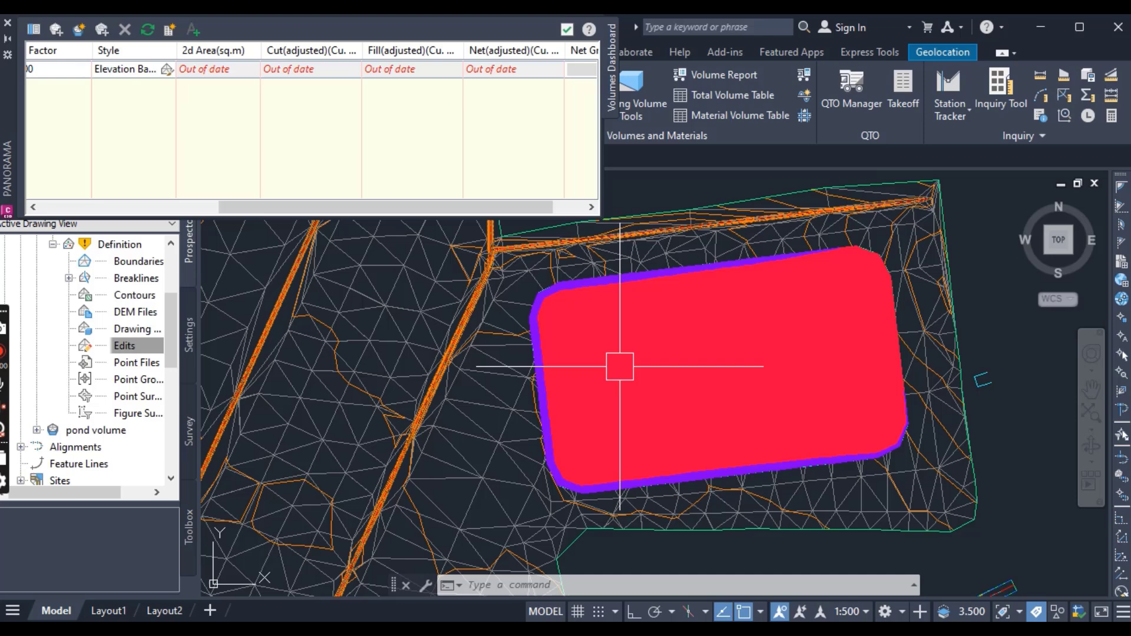
pyautogui.moveTo(608, 368)
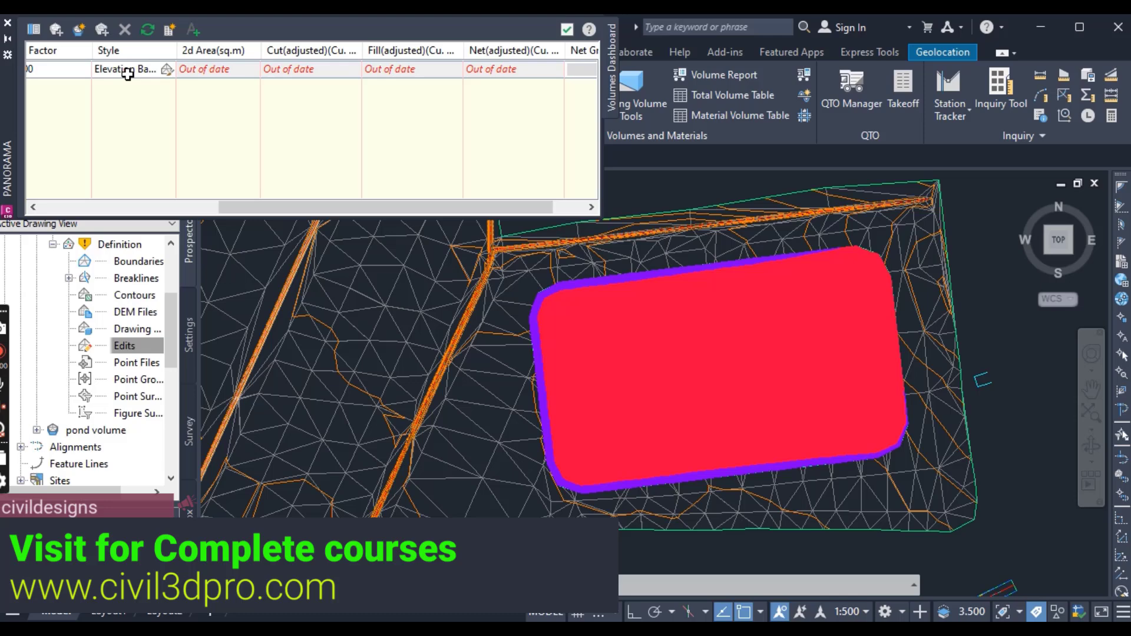
# Step: Rebuild All from the pond volume row in the Volumes panorama
pyautogui.moveTo(126, 207); pyautogui.dragTo(231, 207)
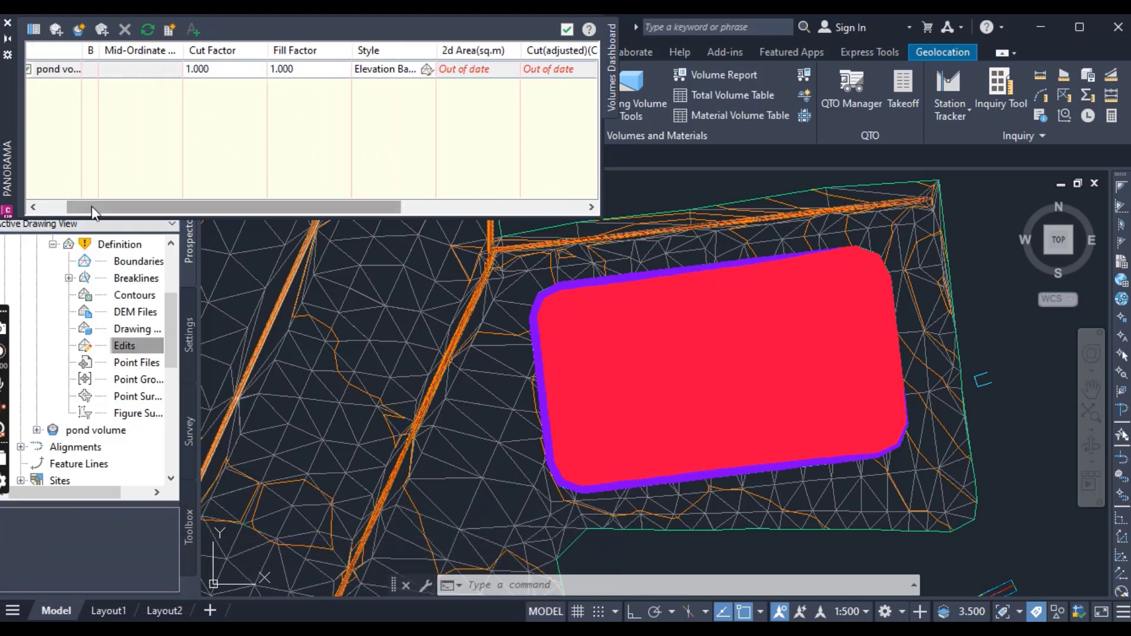
pyautogui.click(58, 68)
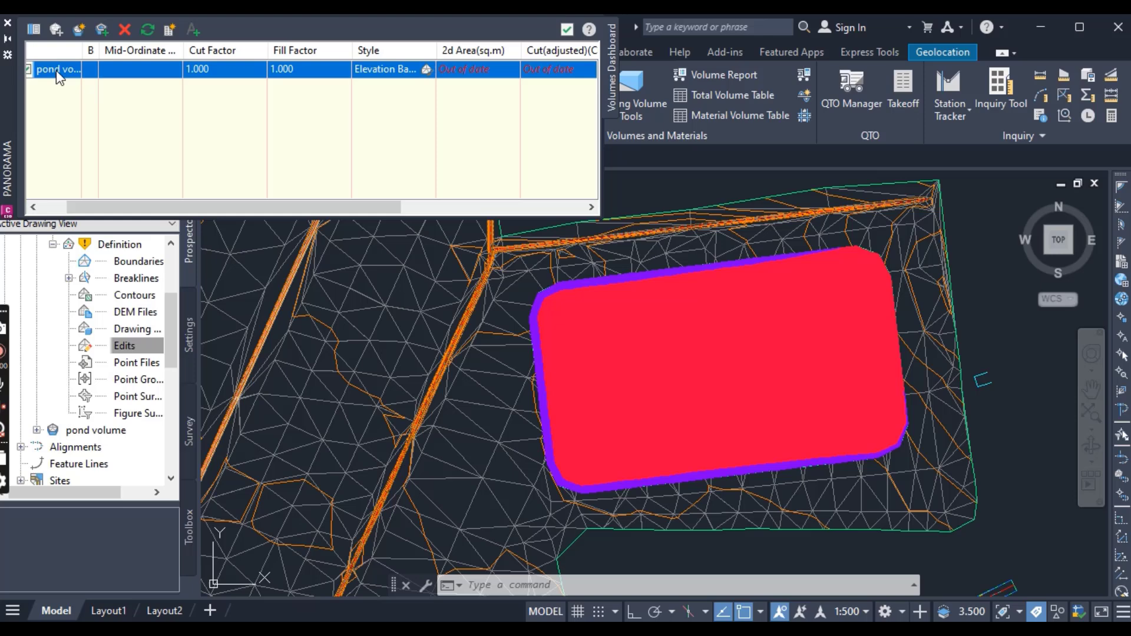
pyautogui.rightClick(54, 68)
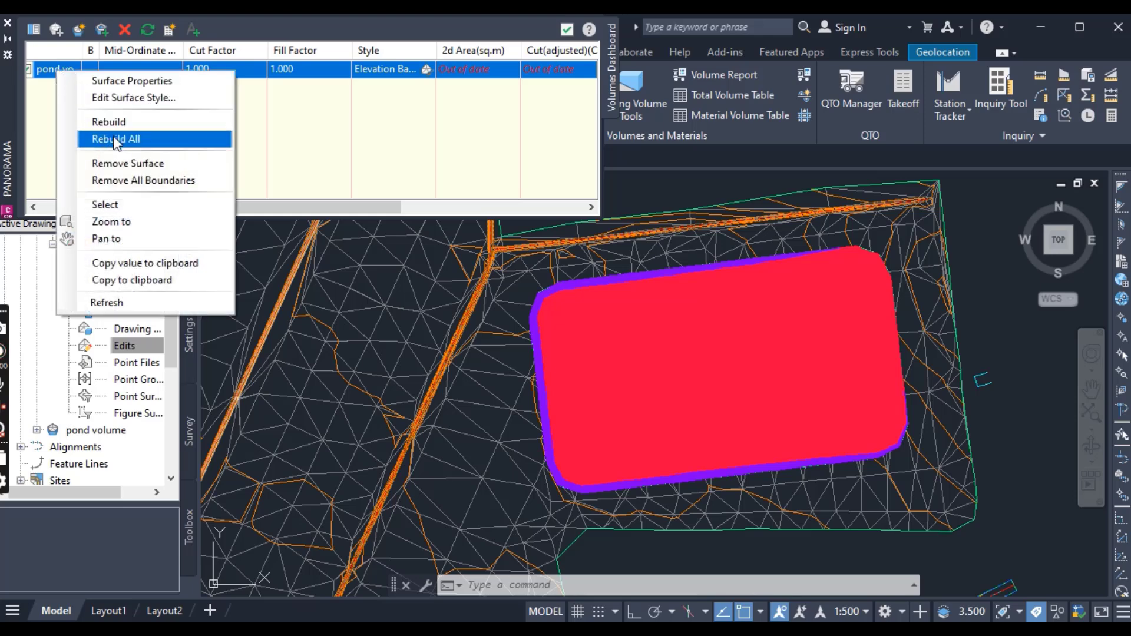
pyautogui.click(114, 139)
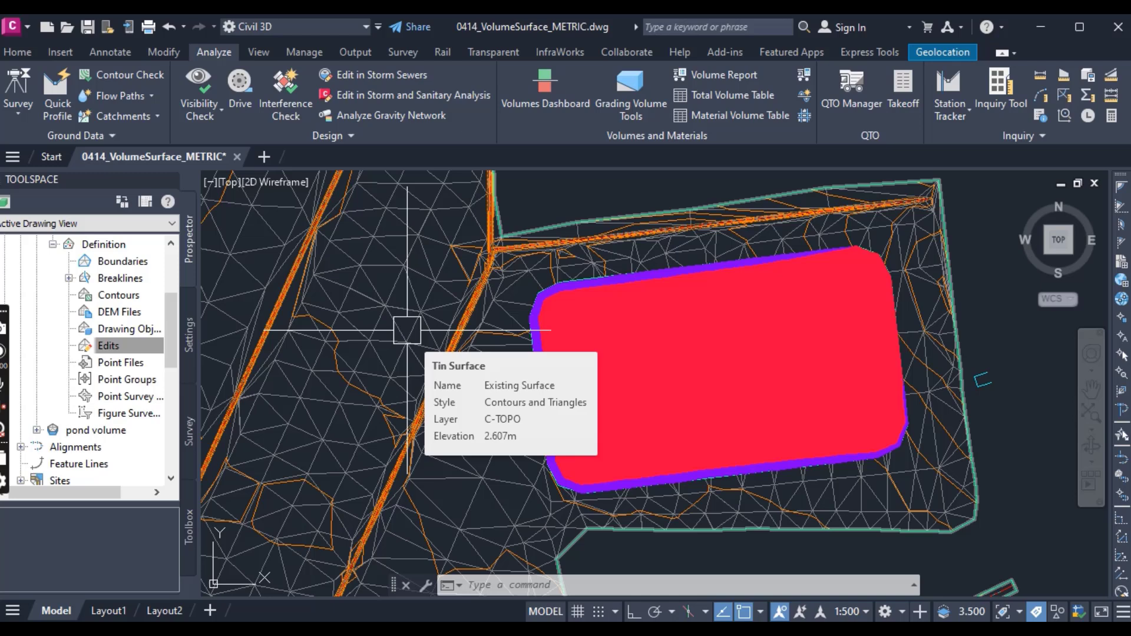
# Step: Show pond volume's volume statistics: 19707.53 cut, 411.96 fill, 19295.57 net cut
pyautogui.click(108, 345)
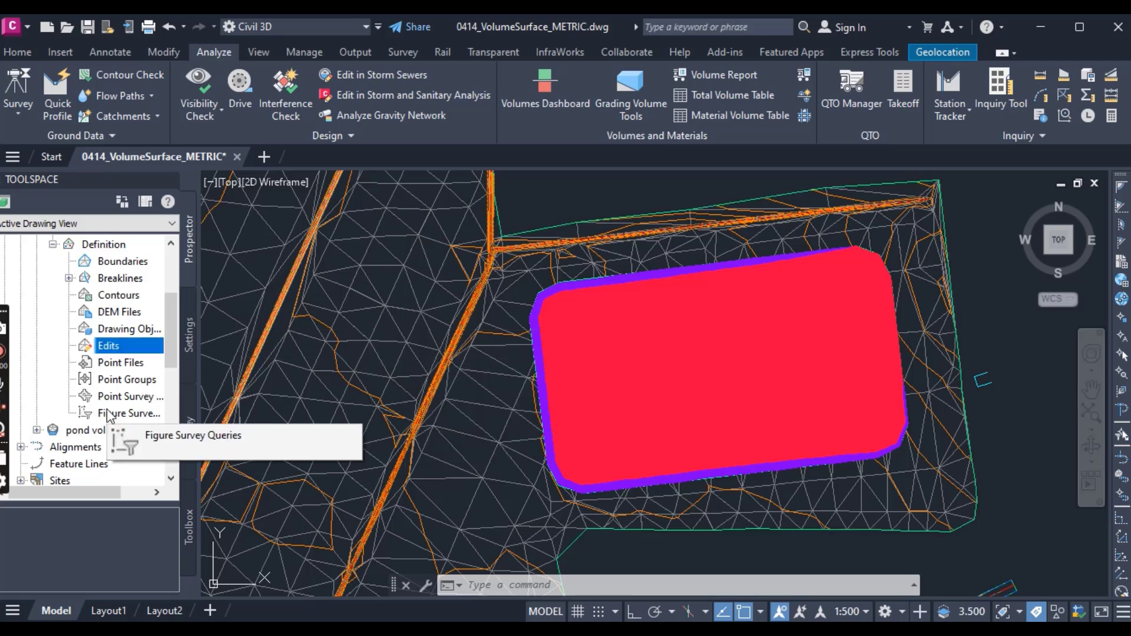
pyautogui.rightClick(72, 380)
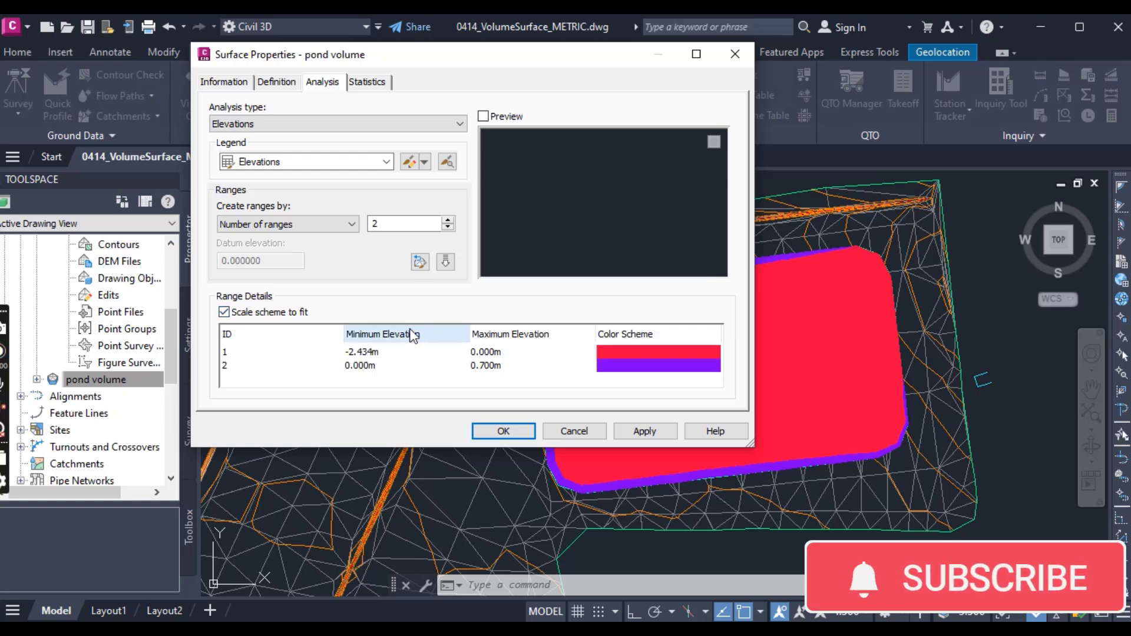
pyautogui.click(366, 82)
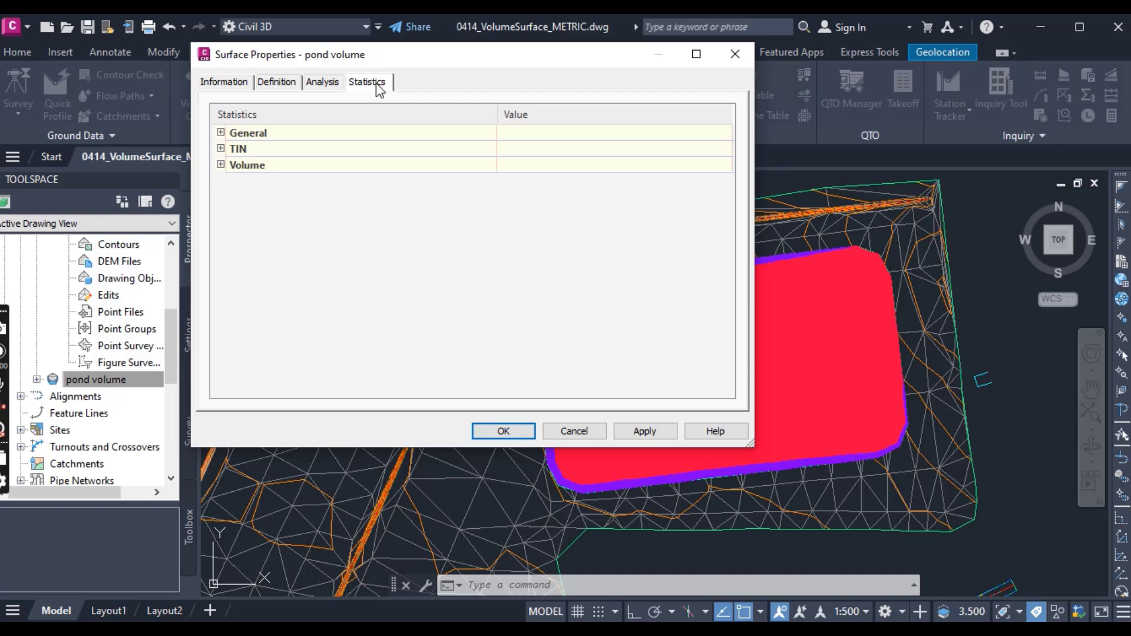
pyautogui.click(220, 165)
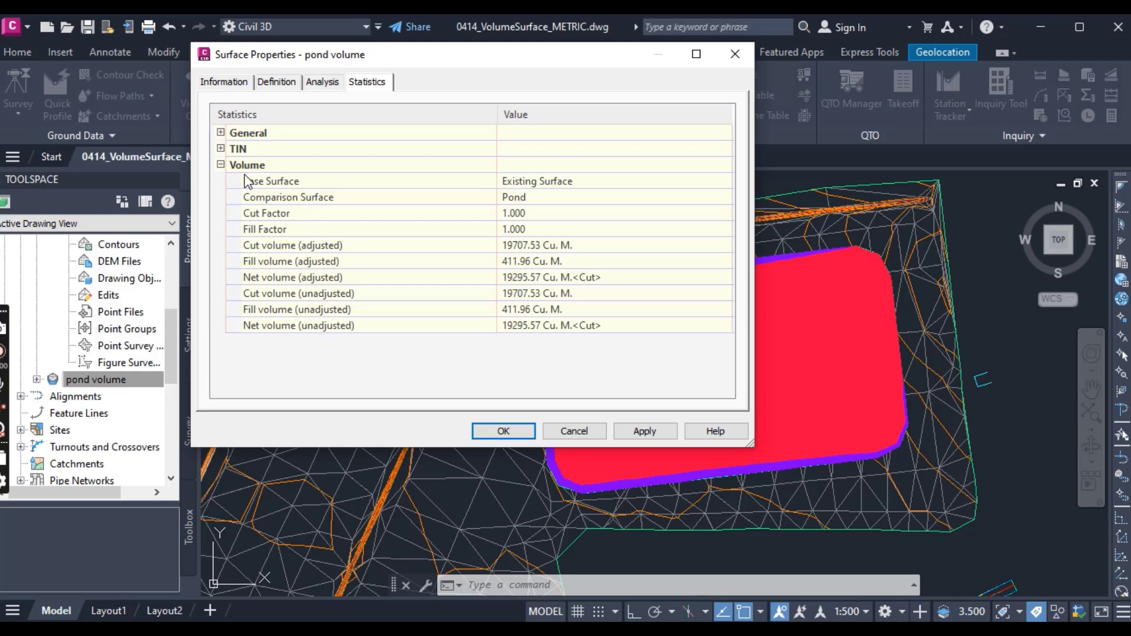
pyautogui.moveTo(329, 327)
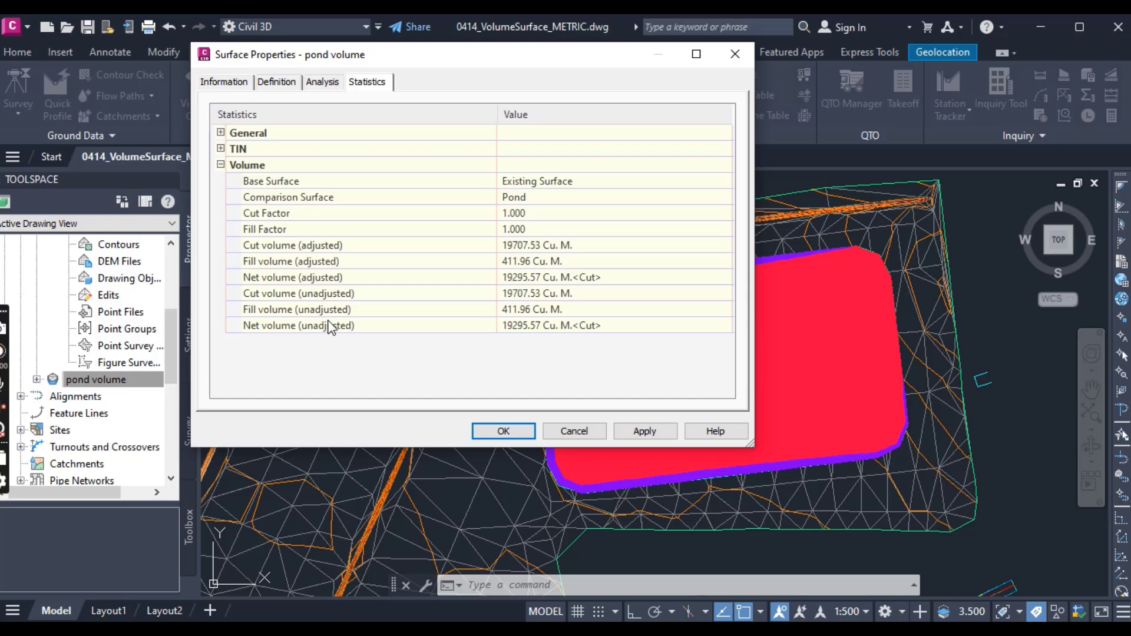
pyautogui.moveTo(327, 332)
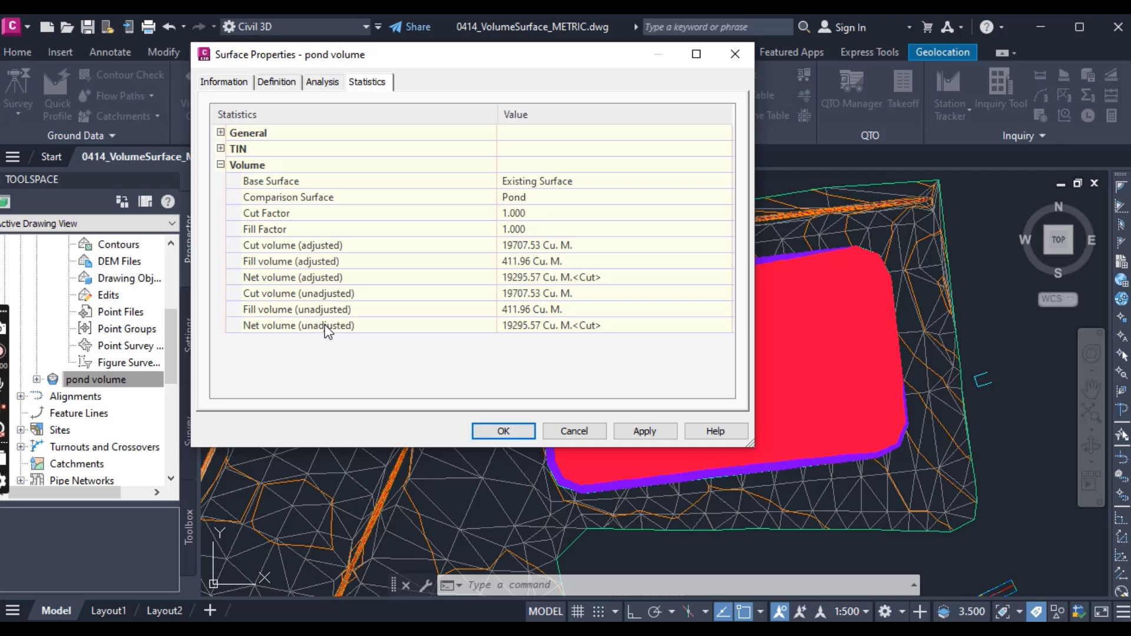
pyautogui.moveTo(341, 330)
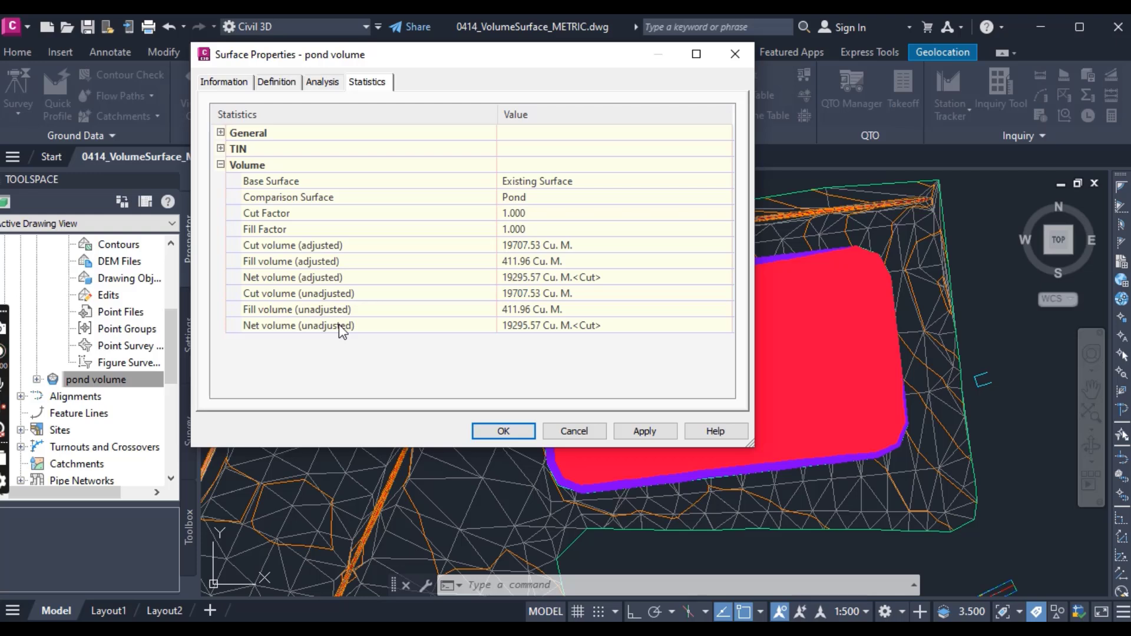
pyautogui.moveTo(303, 128)
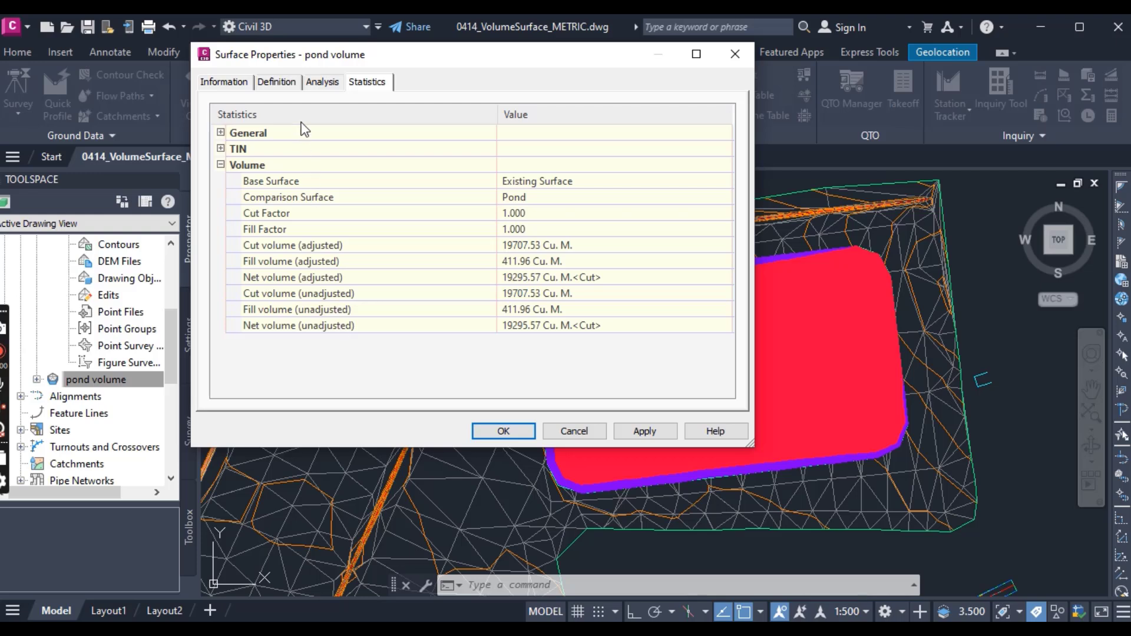
# Step: Generate three elevation ranges for the pond volume analysis
pyautogui.click(322, 81)
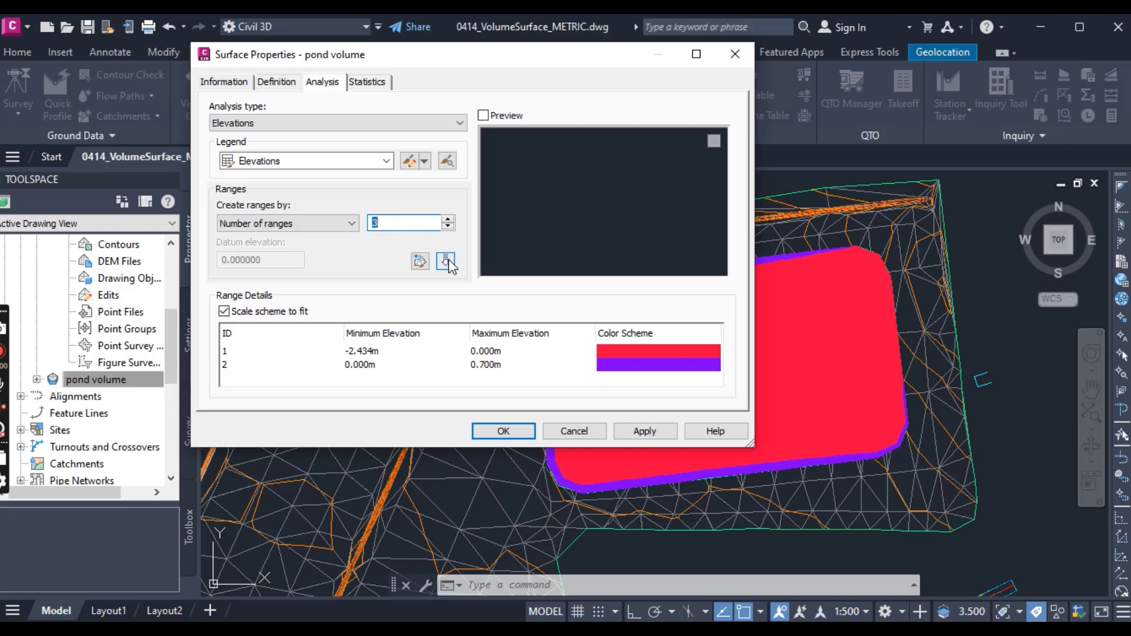
pyautogui.click(445, 262)
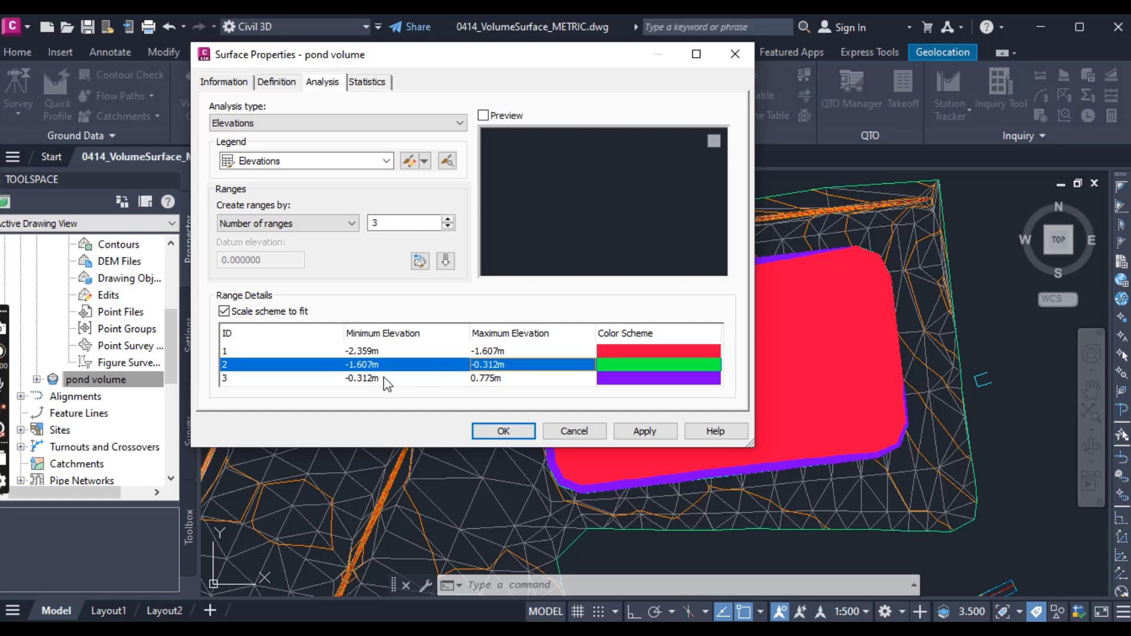
# Step: Set the range boundaries so band 1 ends at -0.08 m and band 2 starts at -0.08 m
pyautogui.doubleClick(489, 364)
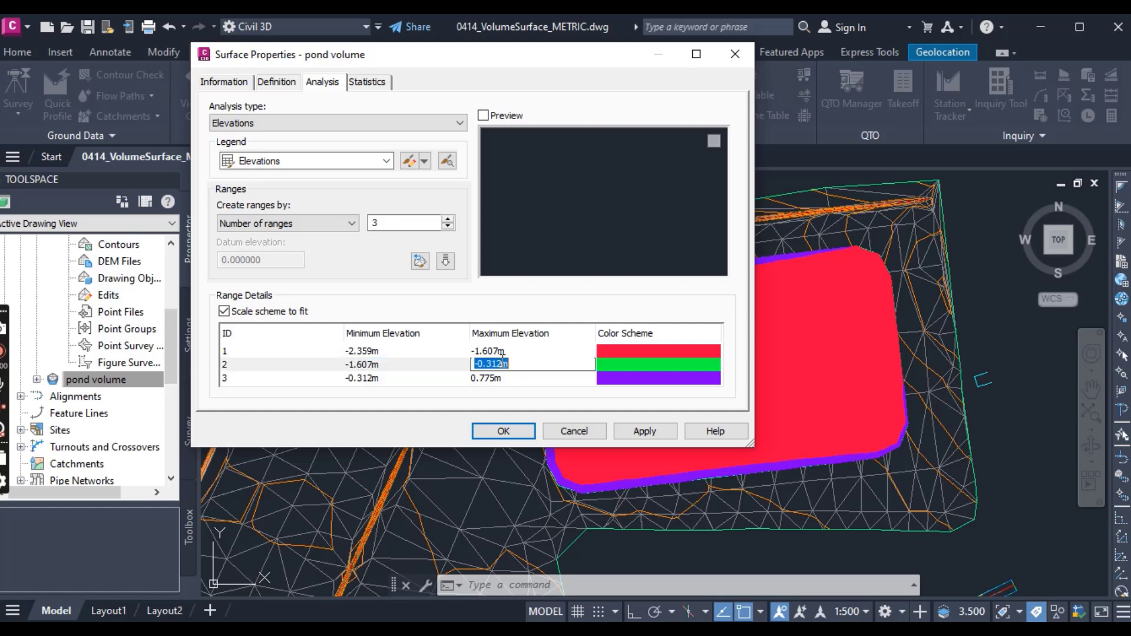
pyautogui.write('0.08')
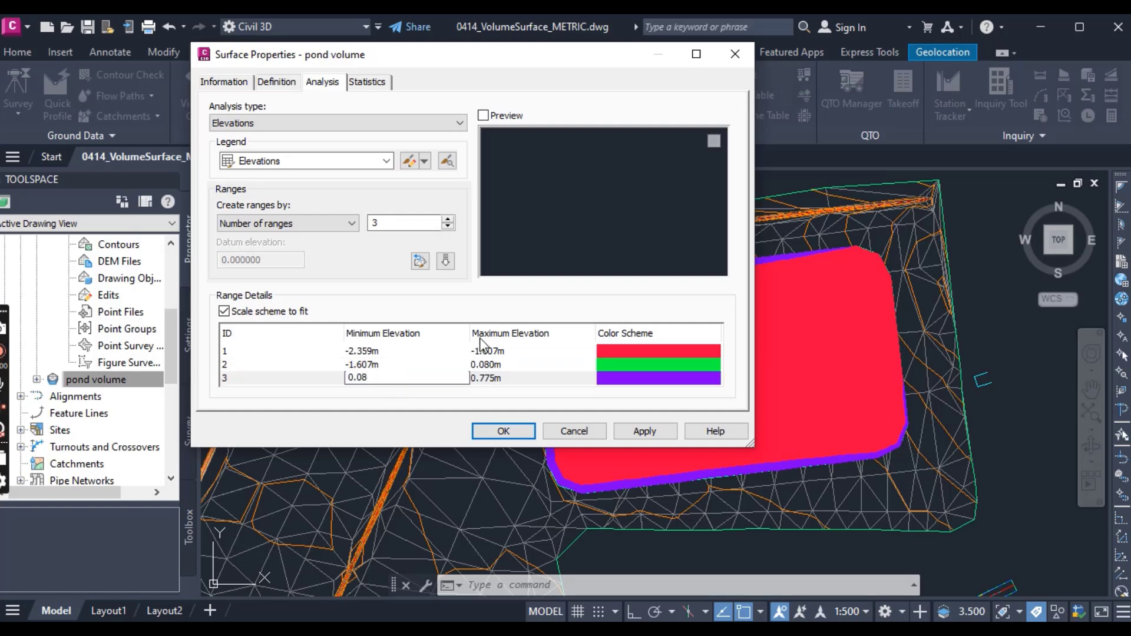
pyautogui.click(487, 351)
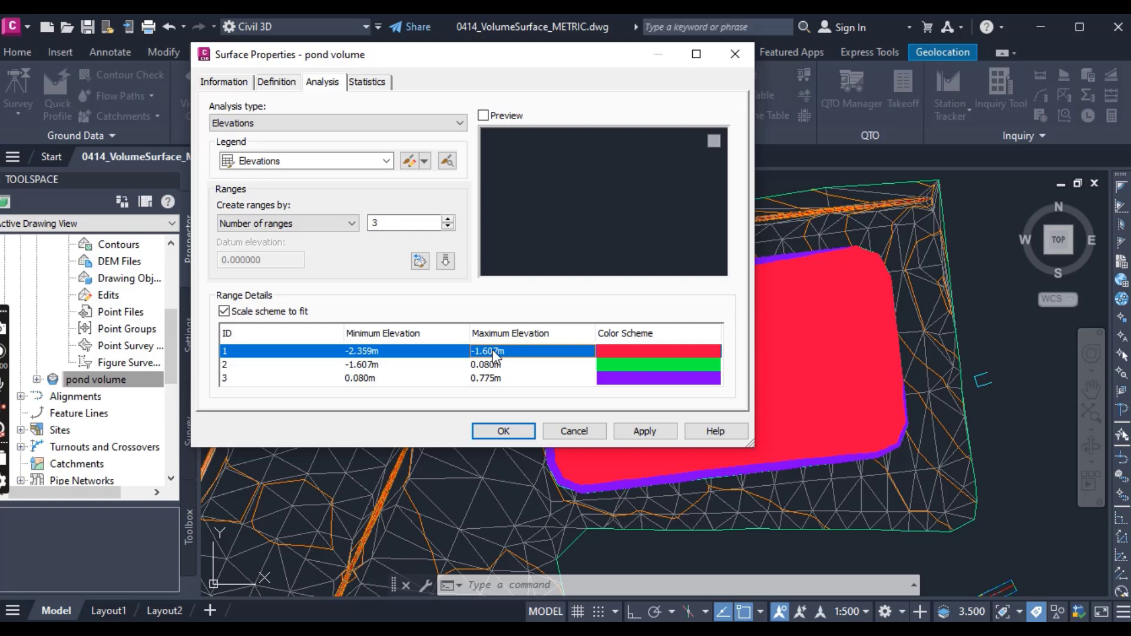
pyautogui.moveTo(448, 356)
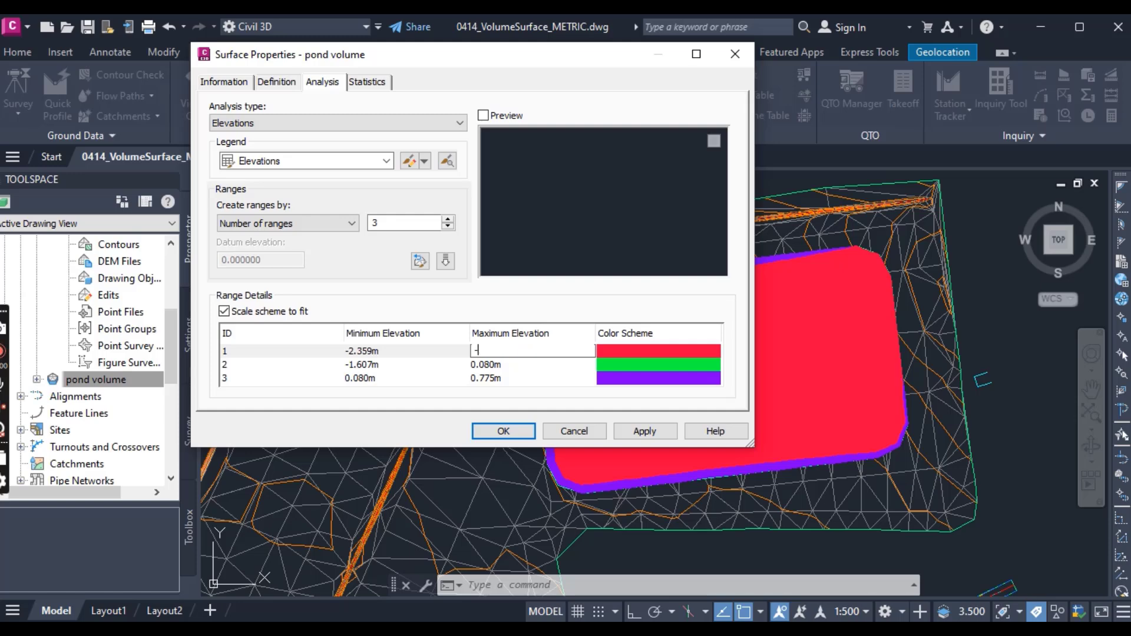
pyautogui.write('-0.08')
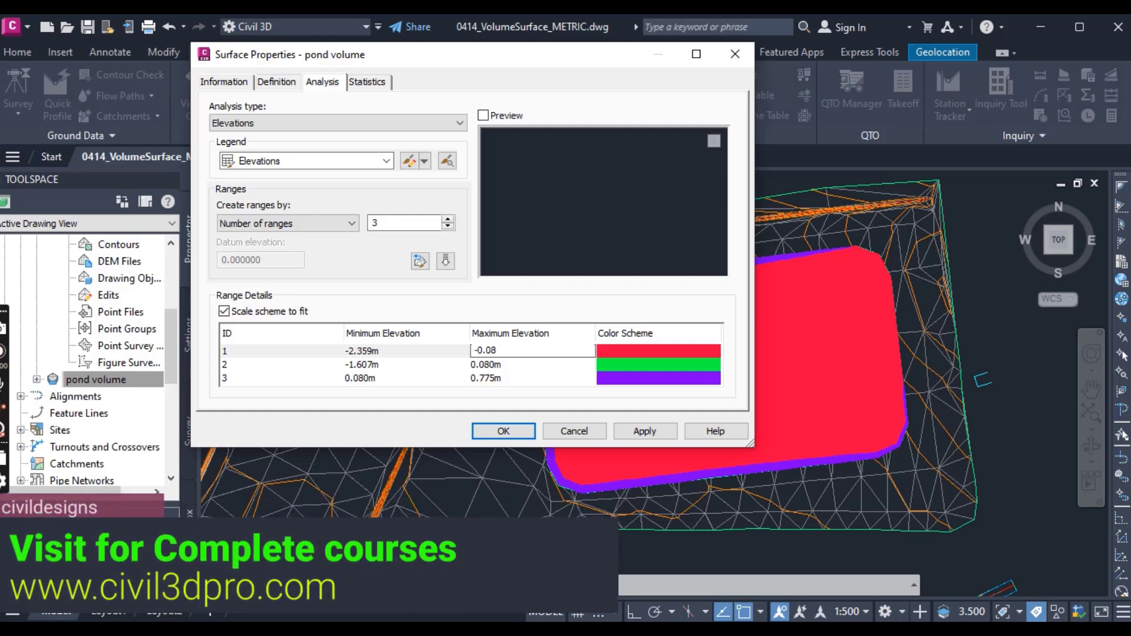
pyautogui.doubleClick(364, 364)
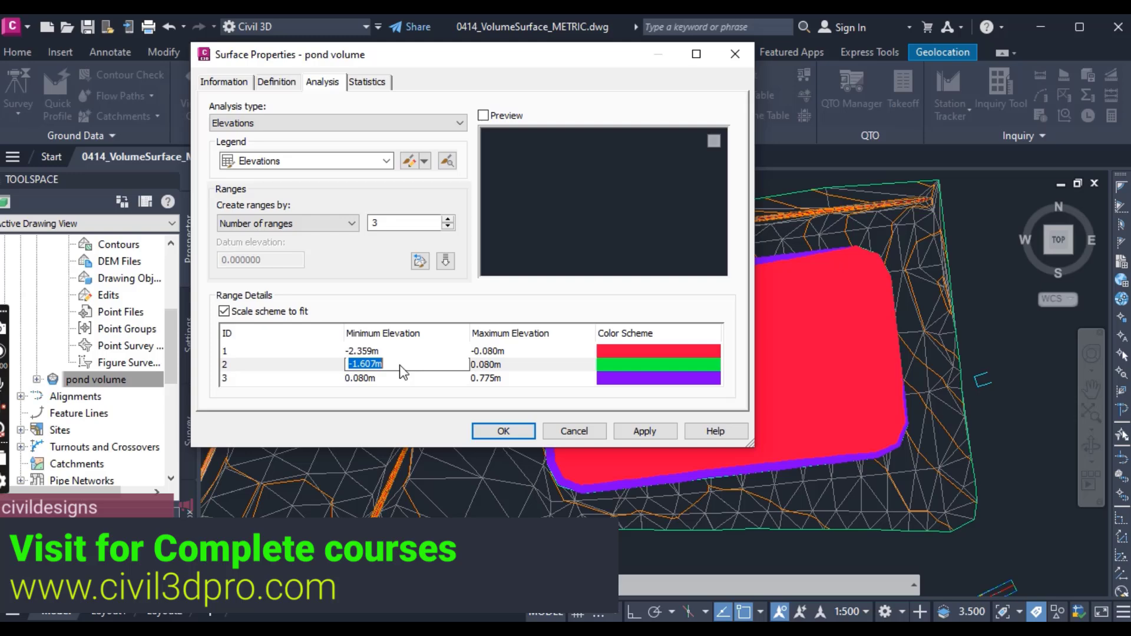
pyautogui.write('-0.08')
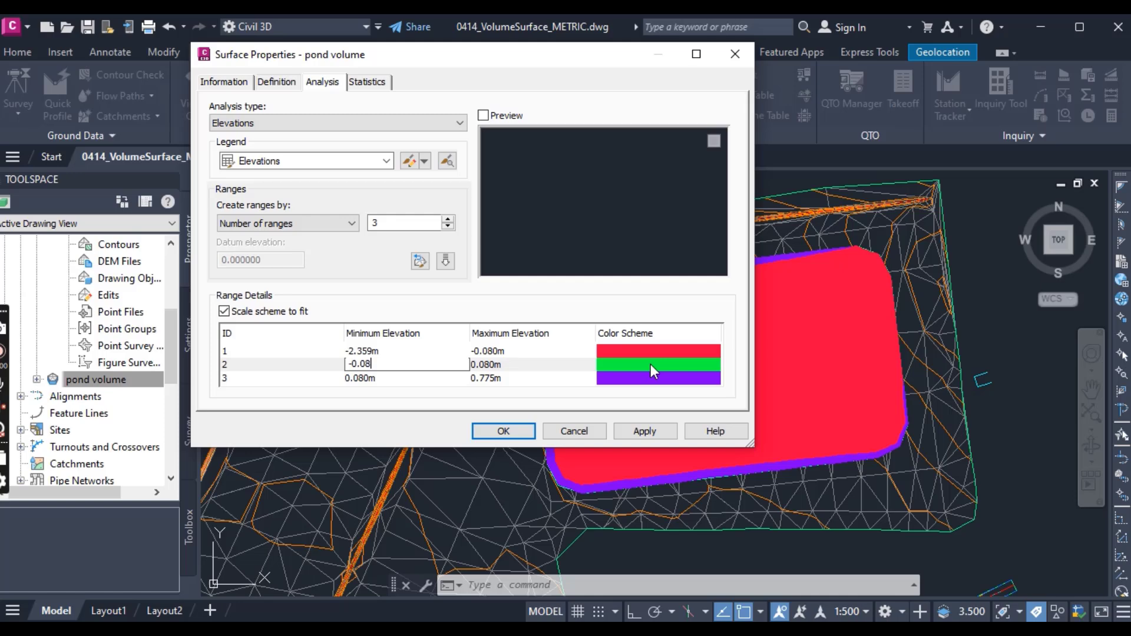
pyautogui.moveTo(655, 370)
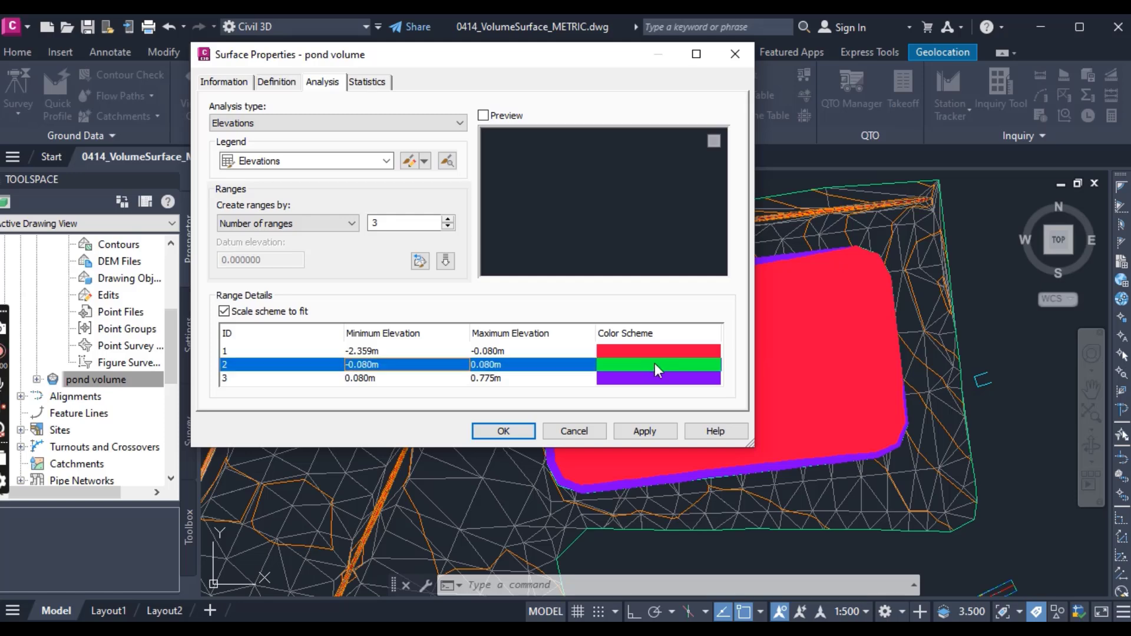
# Step: Colour the middle band yellow and the top band green, leaving the bottom band red
pyautogui.click(658, 364)
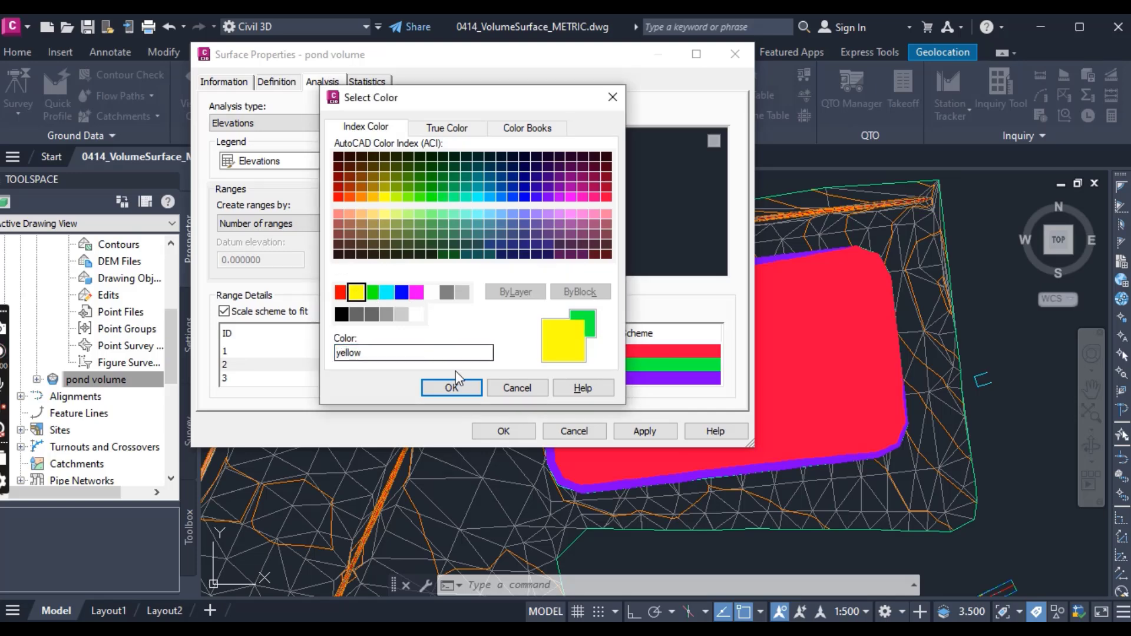
pyautogui.click(547, 197)
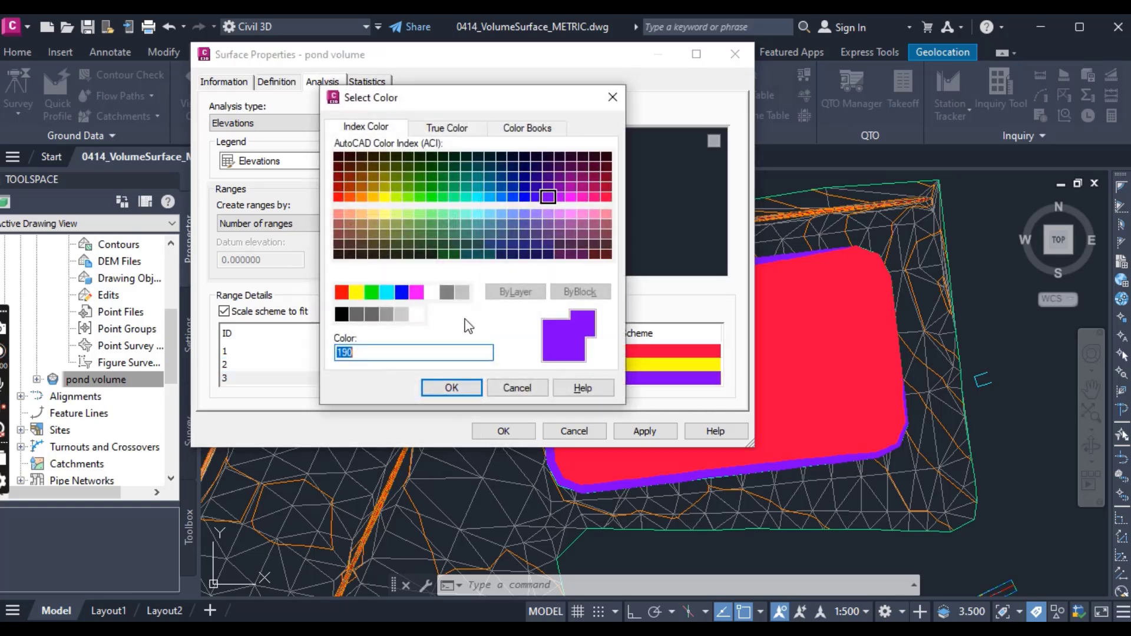
pyautogui.click(452, 387)
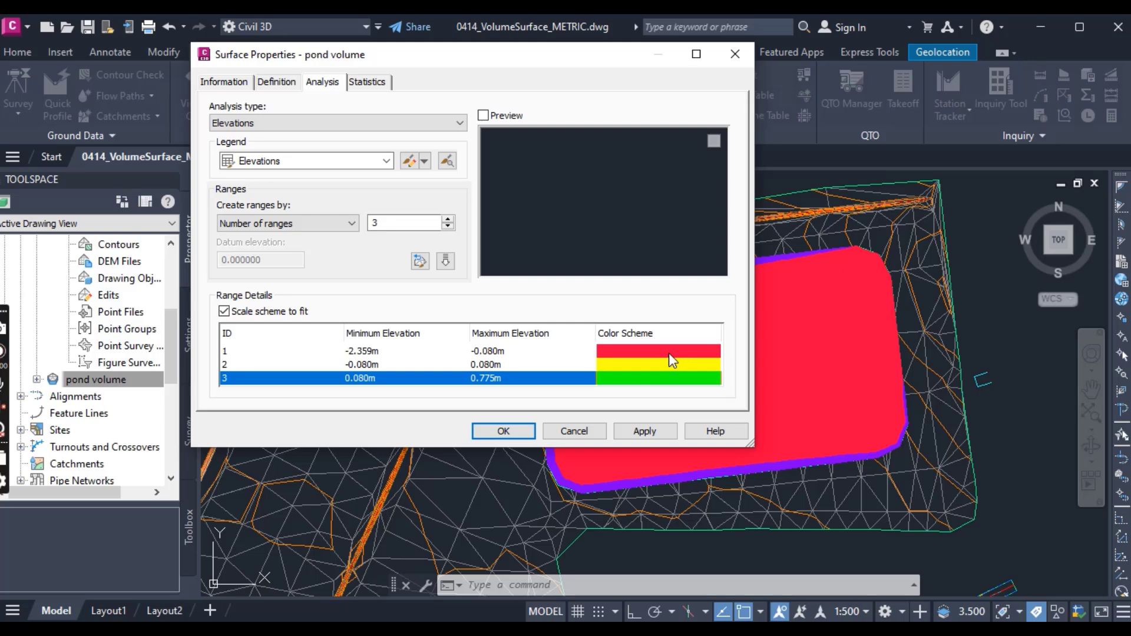
pyautogui.moveTo(658, 364)
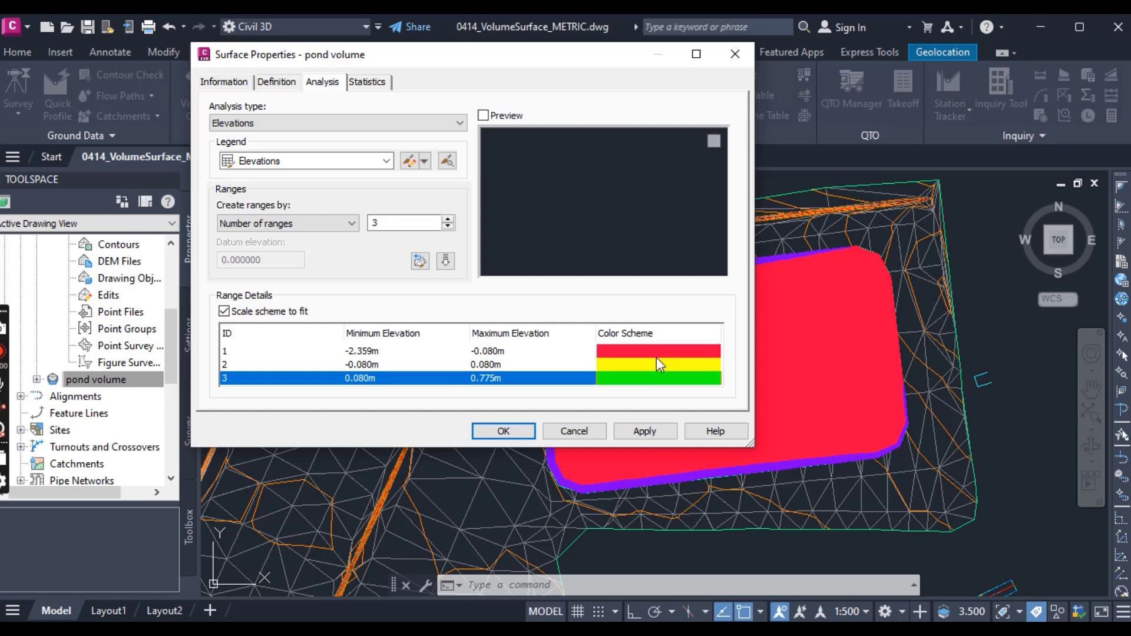
pyautogui.moveTo(652, 390)
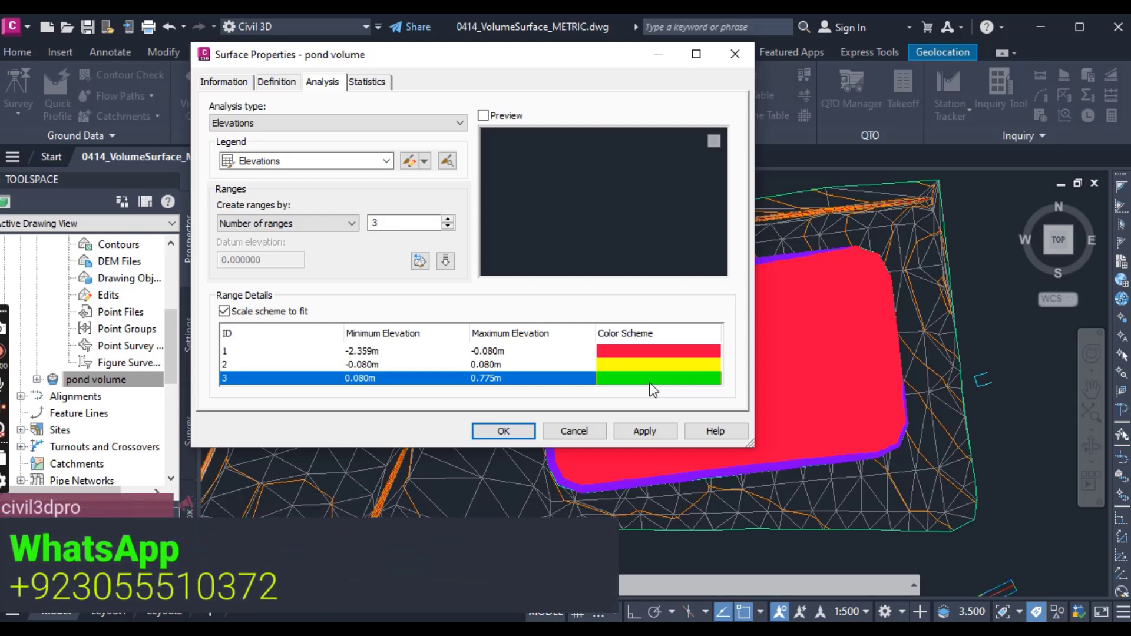
pyautogui.click(503, 431)
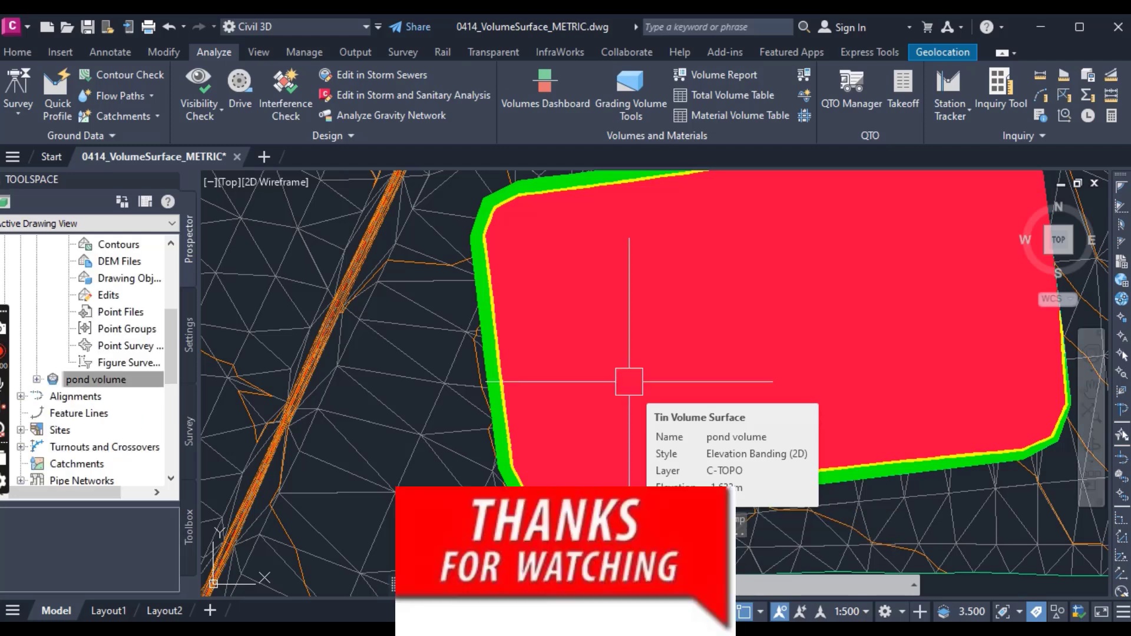
# Step: Zoom in to inspect the banded pond volume surface with red interior and green edge
pyautogui.scroll(-3)
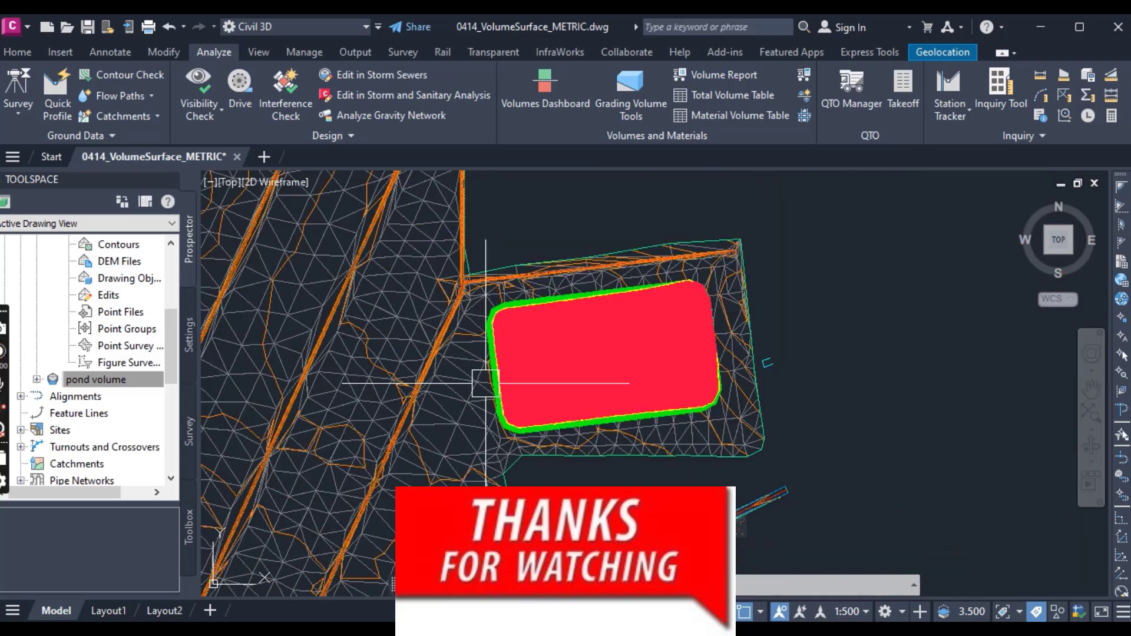